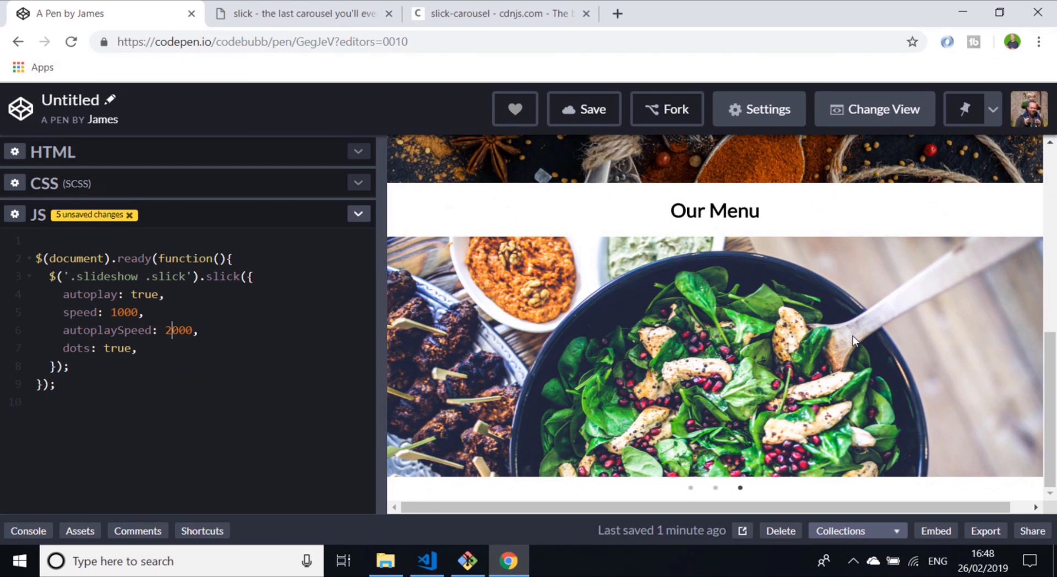
mouse_move(897, 225)
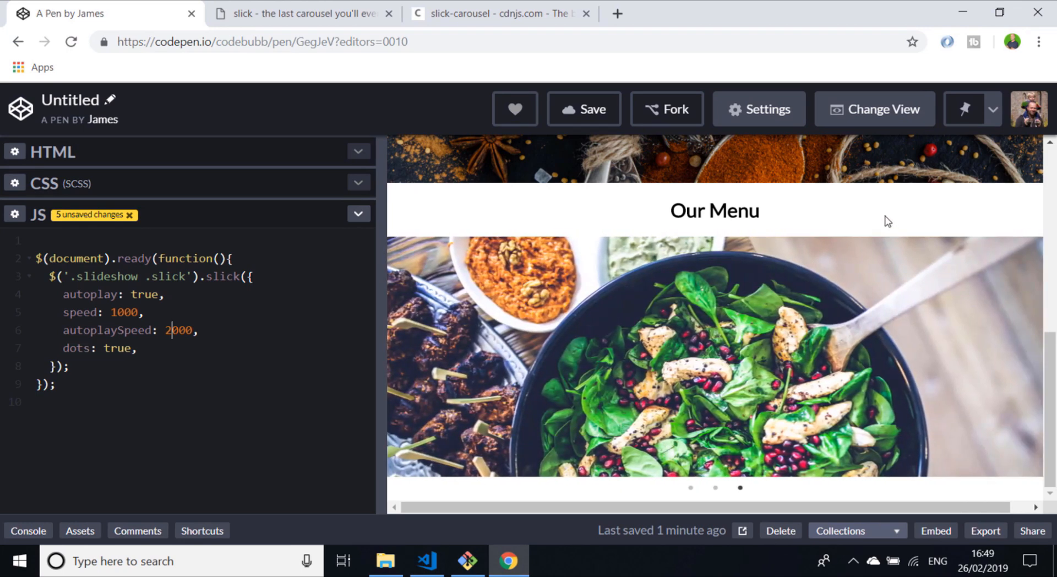
Jump the Our Menu carousel preview to two other slides via its navigation dots.
left_click(714, 487)
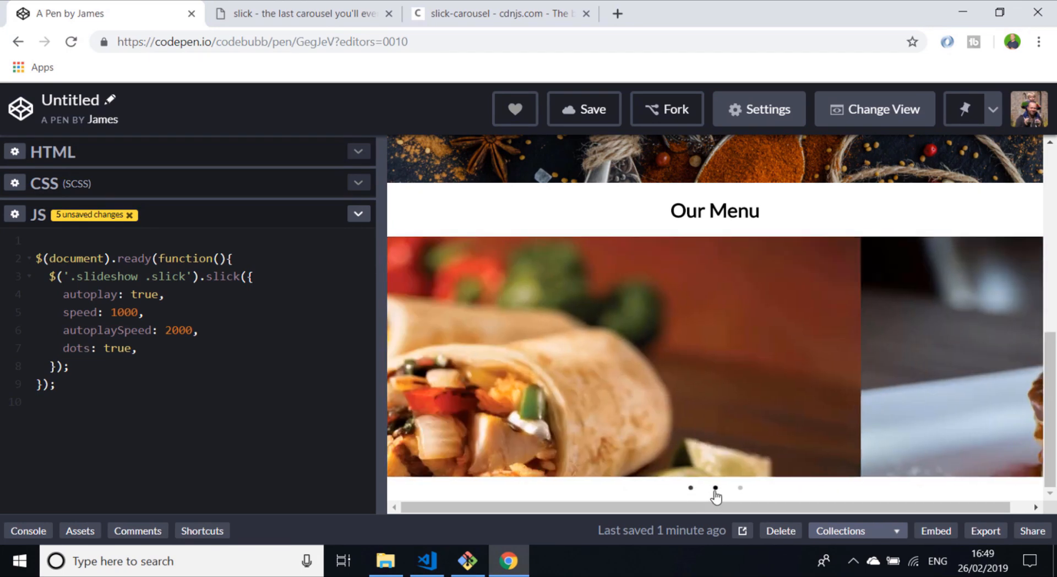
left_click(739, 487)
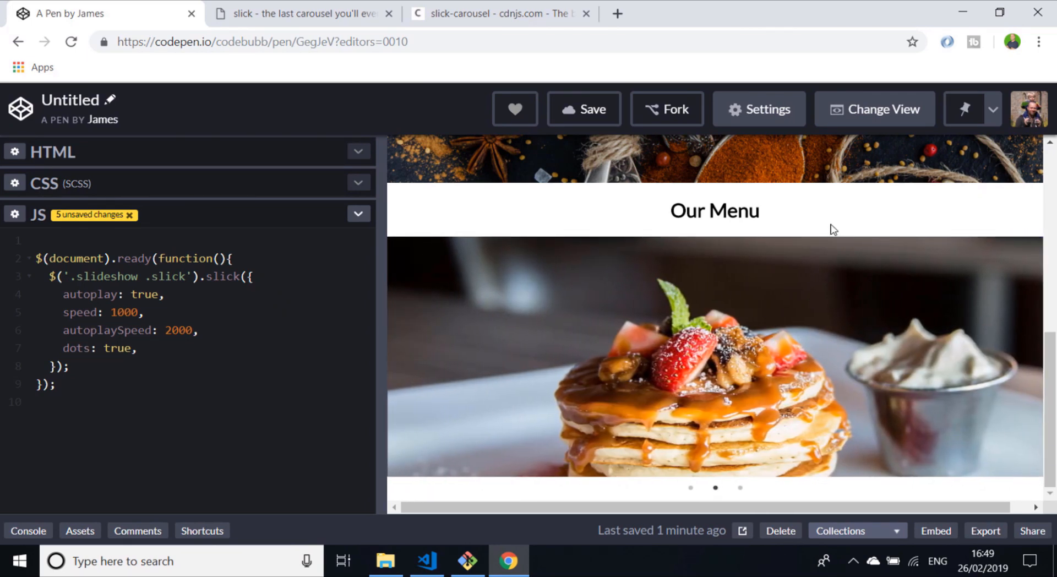
mouse_move(839, 309)
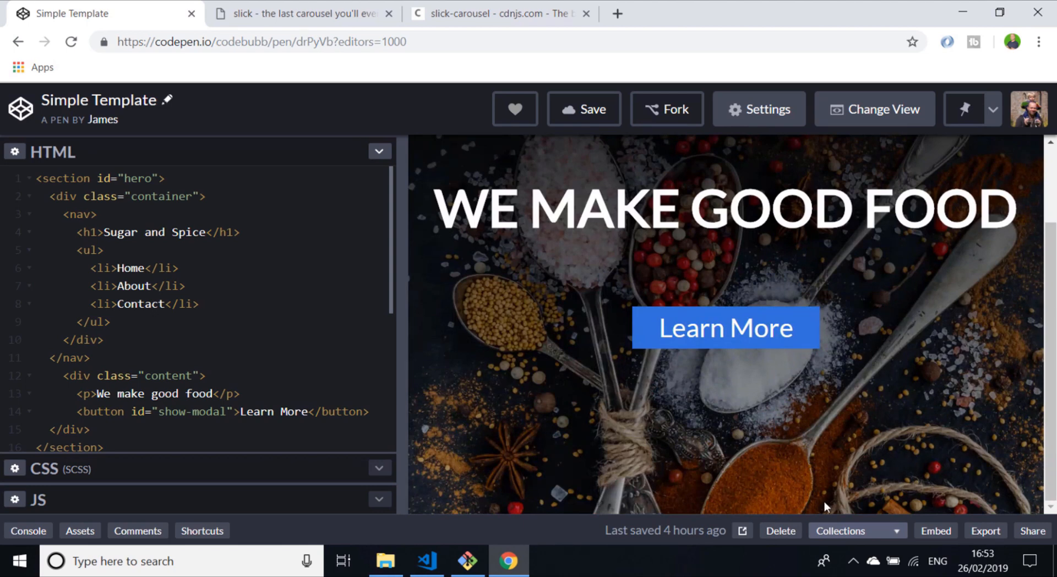
mouse_move(808, 508)
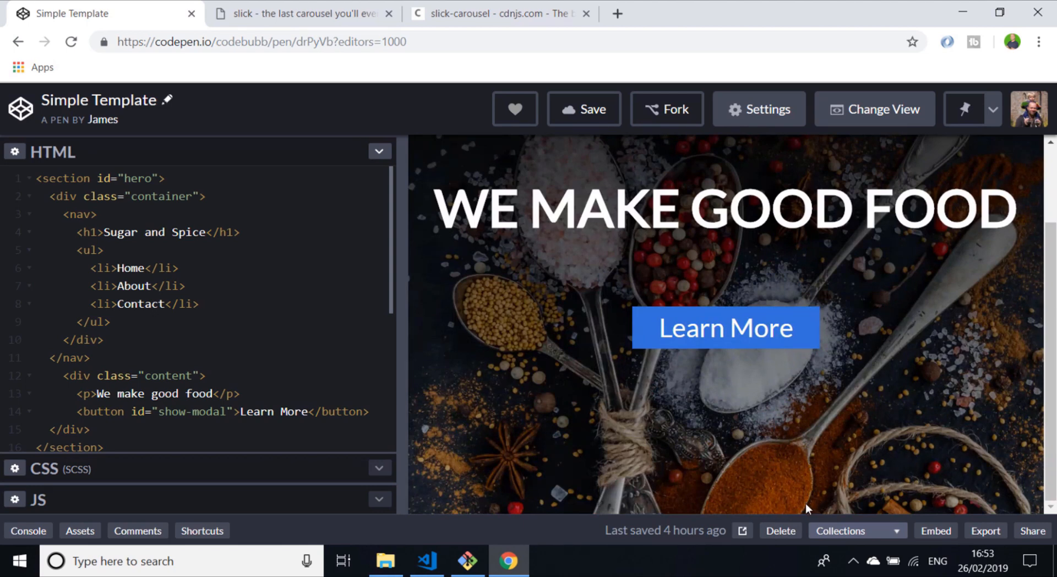
mouse_move(801, 513)
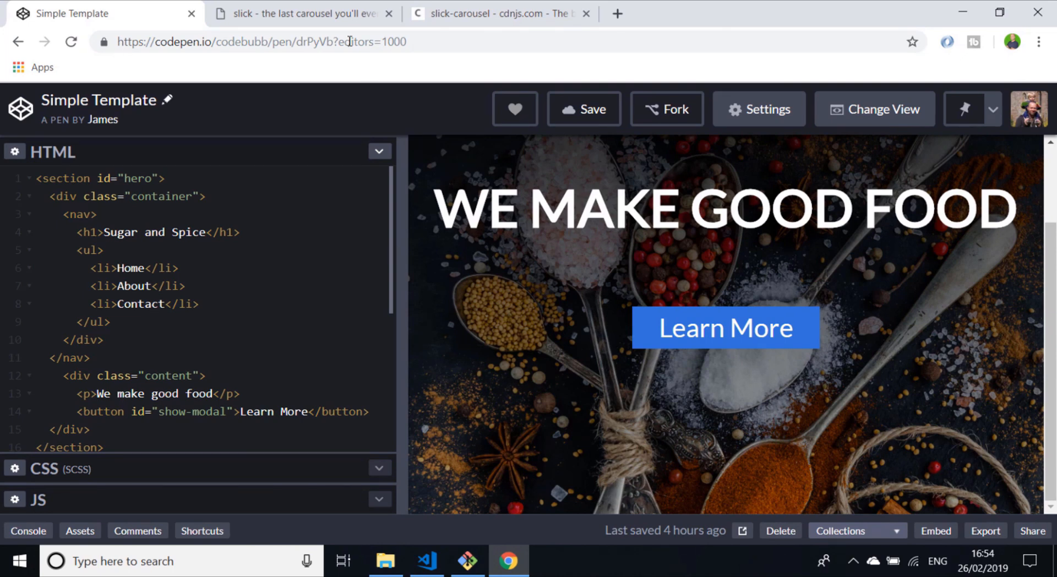
Scroll the slick docs down to the 'Add slick.css in your <head>' setup section.
left_click(303, 13)
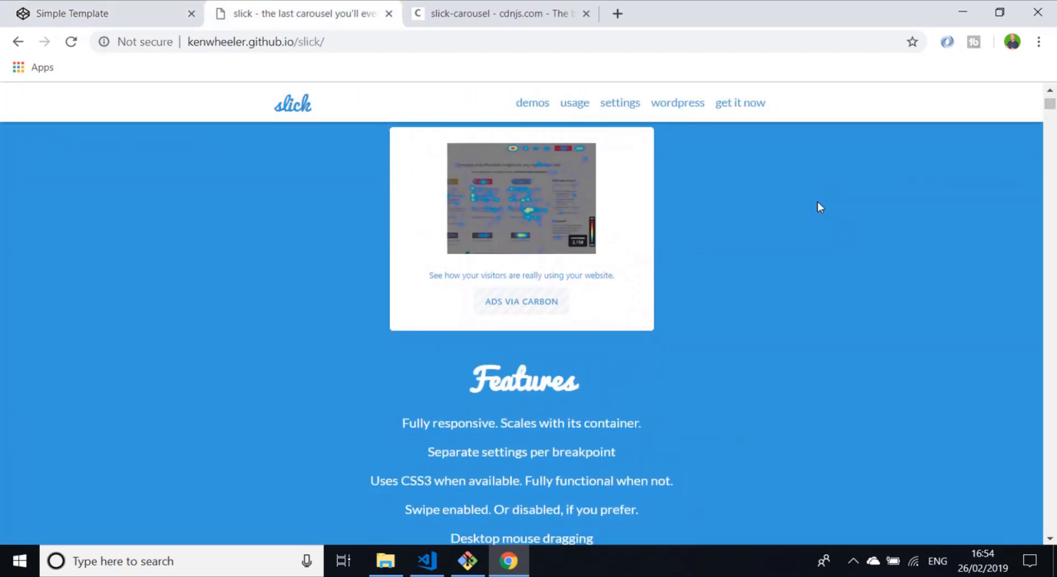
scroll("down", 3)
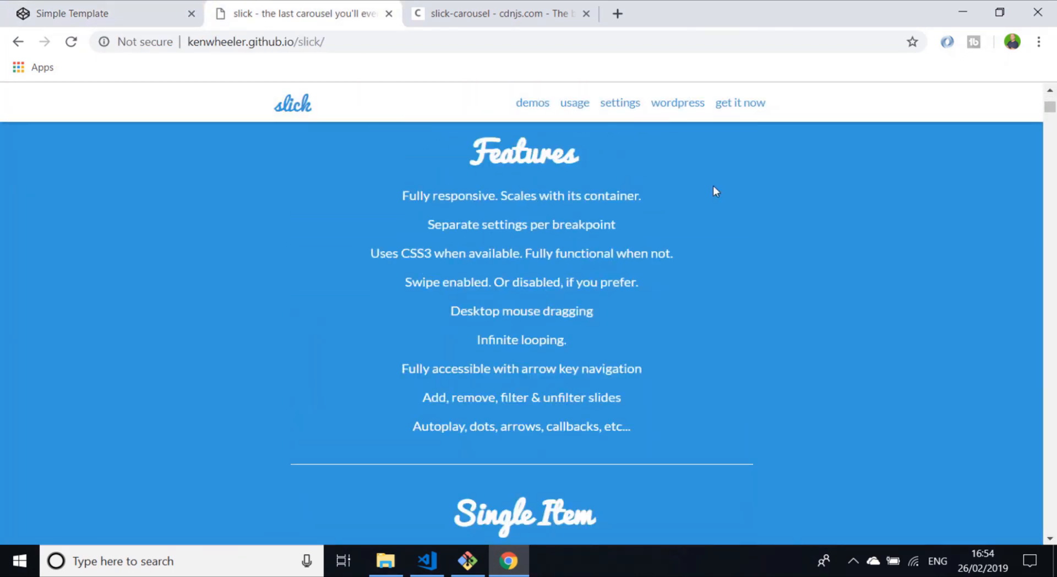
scroll("down", 3)
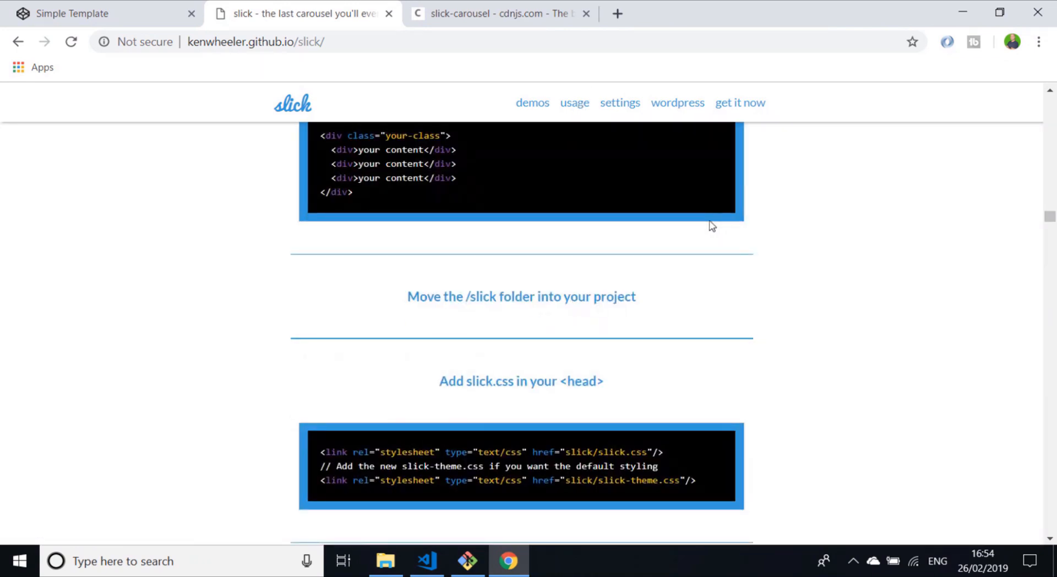
scroll("down", 3)
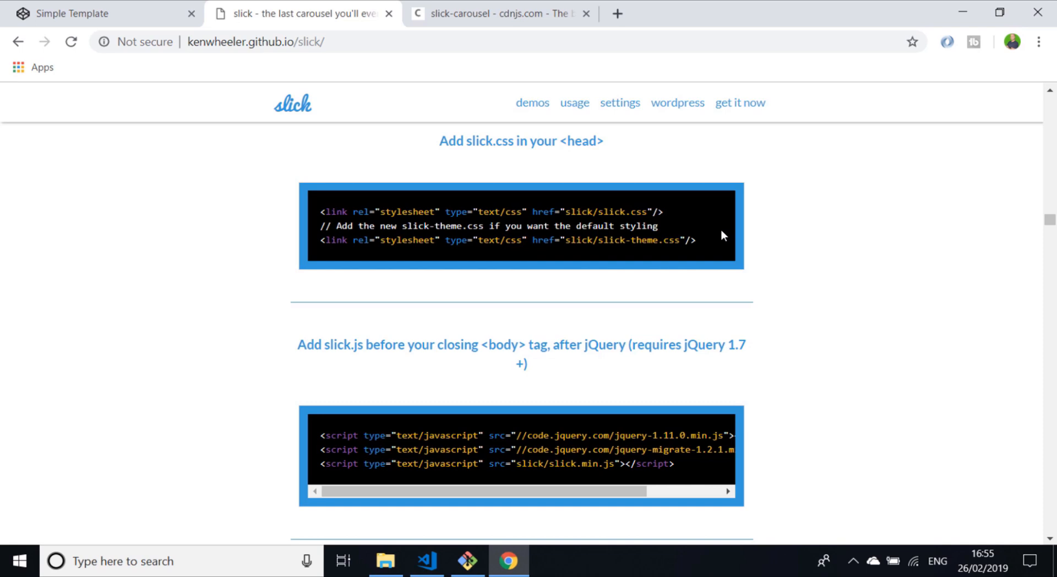
mouse_move(502, 12)
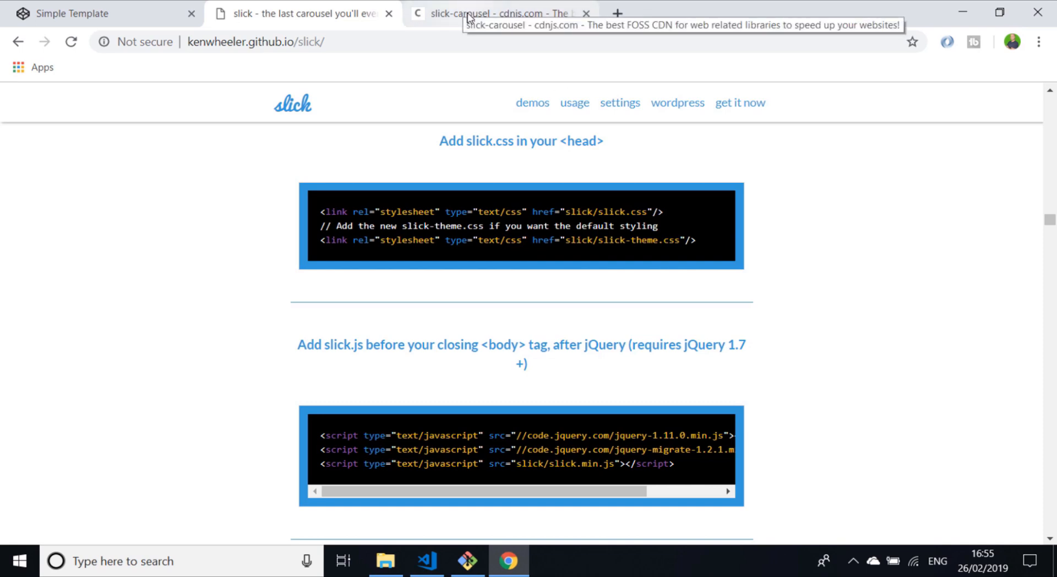
Copy the slick.min.css CDN link from the cdnjs slick-carousel library page.
left_click(502, 13)
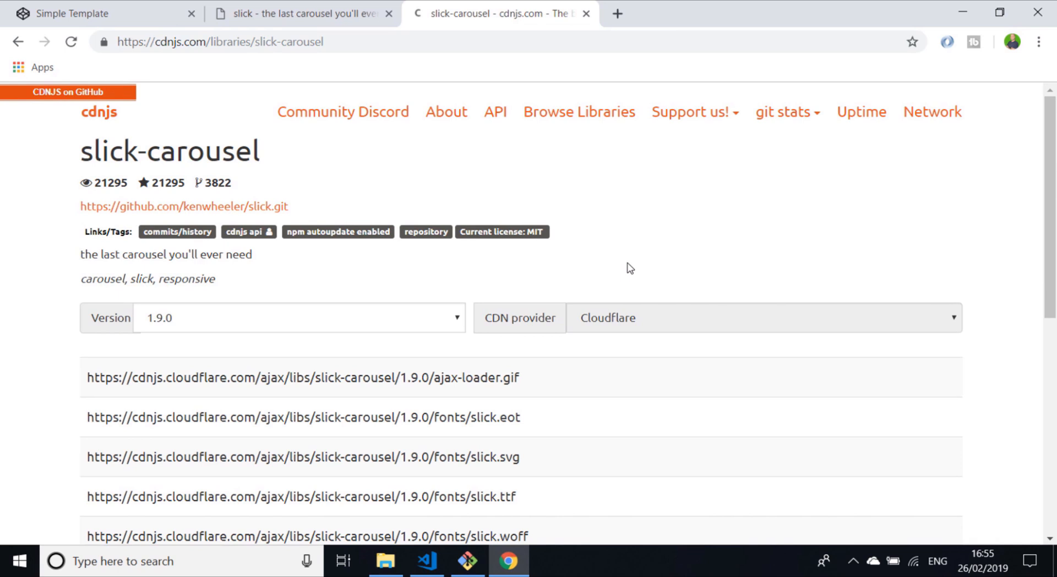
mouse_move(680, 294)
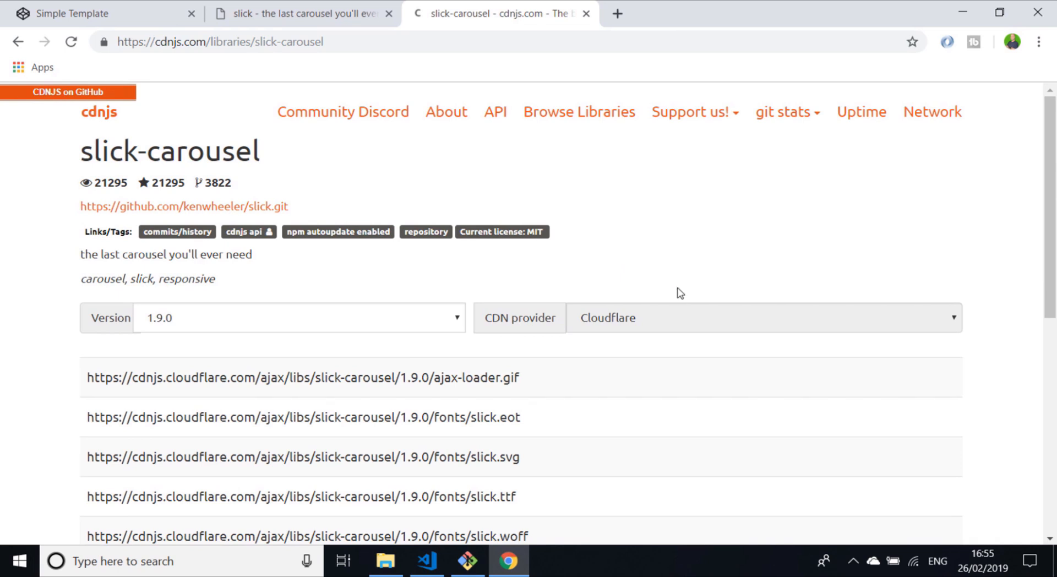
scroll("down", 3)
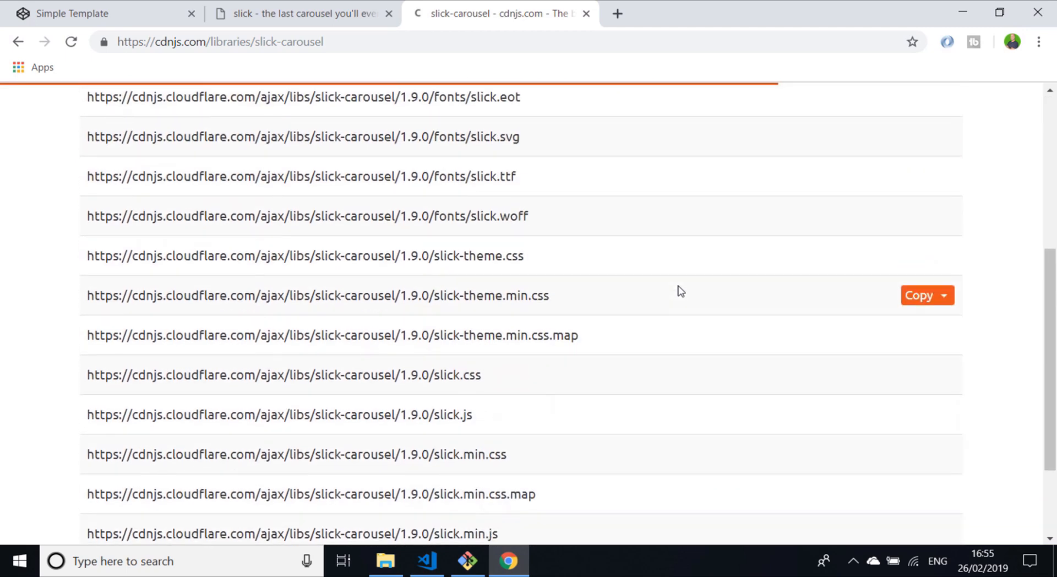
scroll("down", 3)
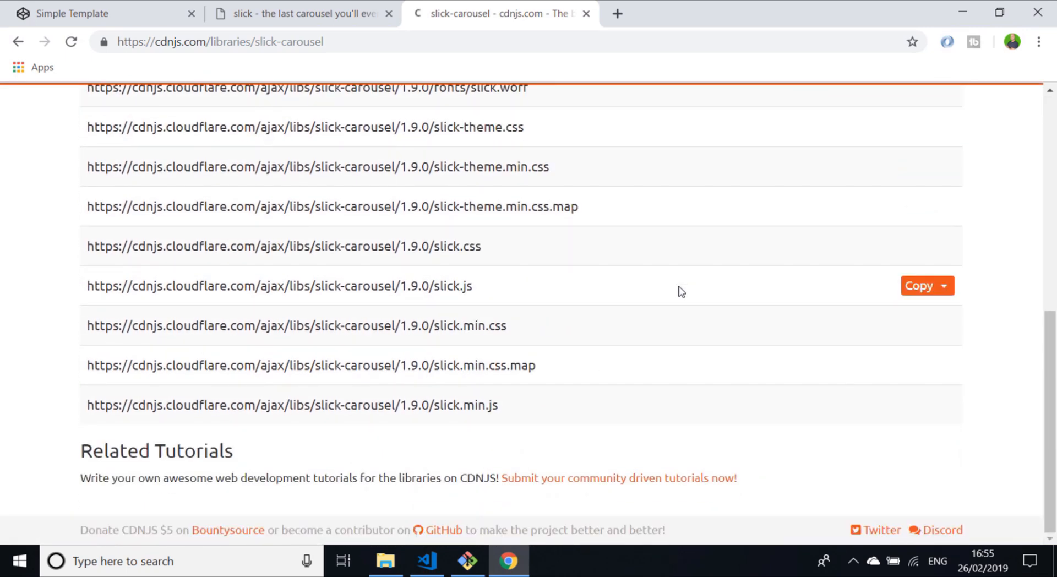
mouse_move(510, 334)
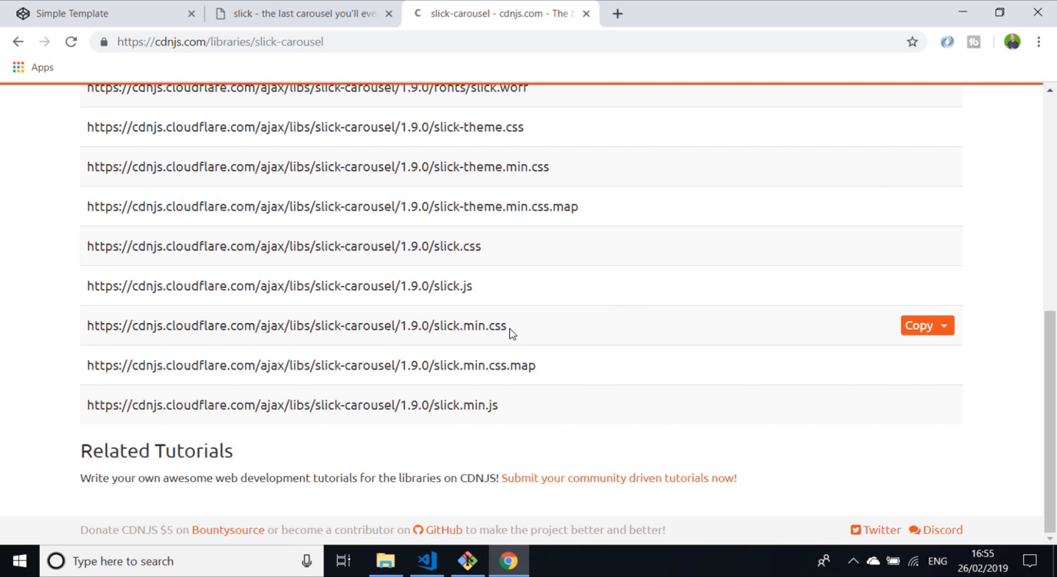
mouse_move(534, 334)
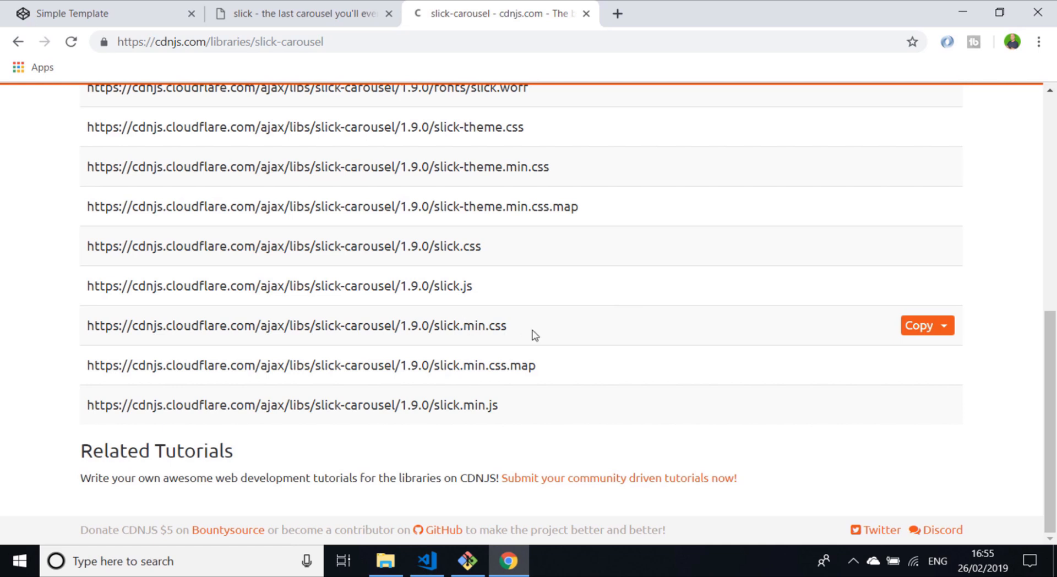
left_click(919, 324)
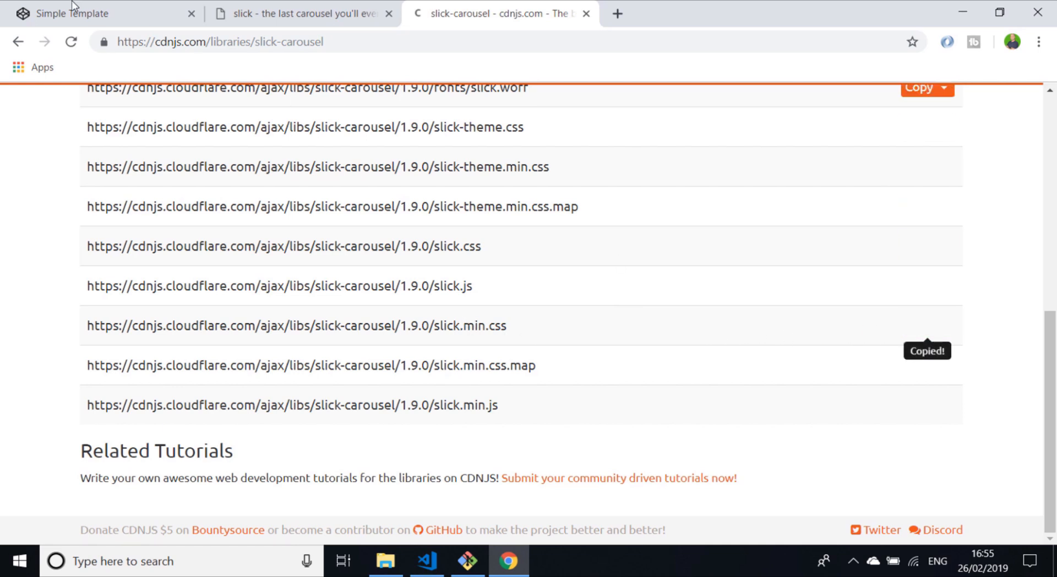
Add the slick-carousel 1.9.0 slick.min.css and slick-theme.min.css cdnjs URLs as pen stylesheets.
left_click(101, 12)
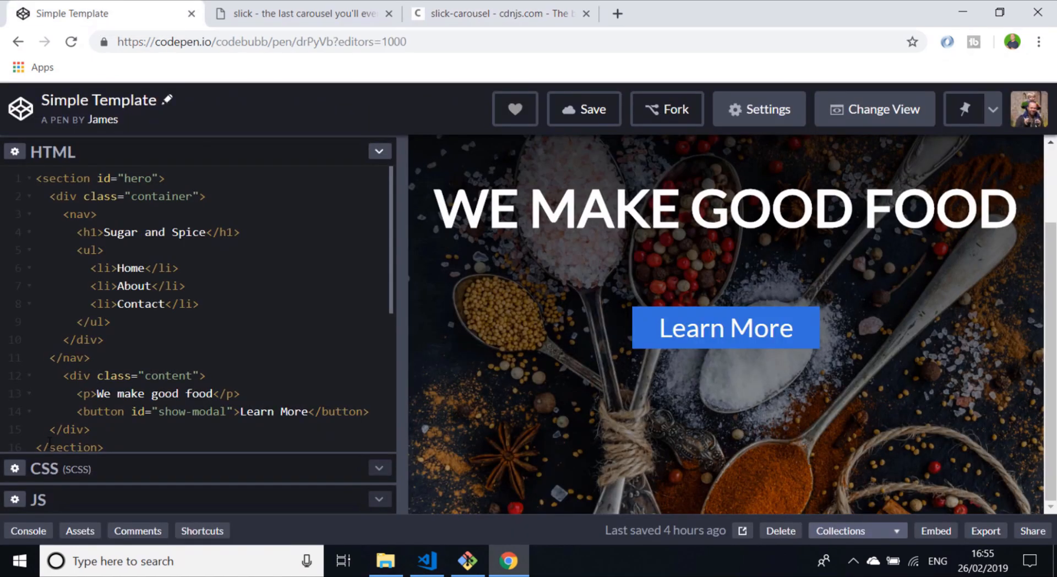
mouse_move(94, 423)
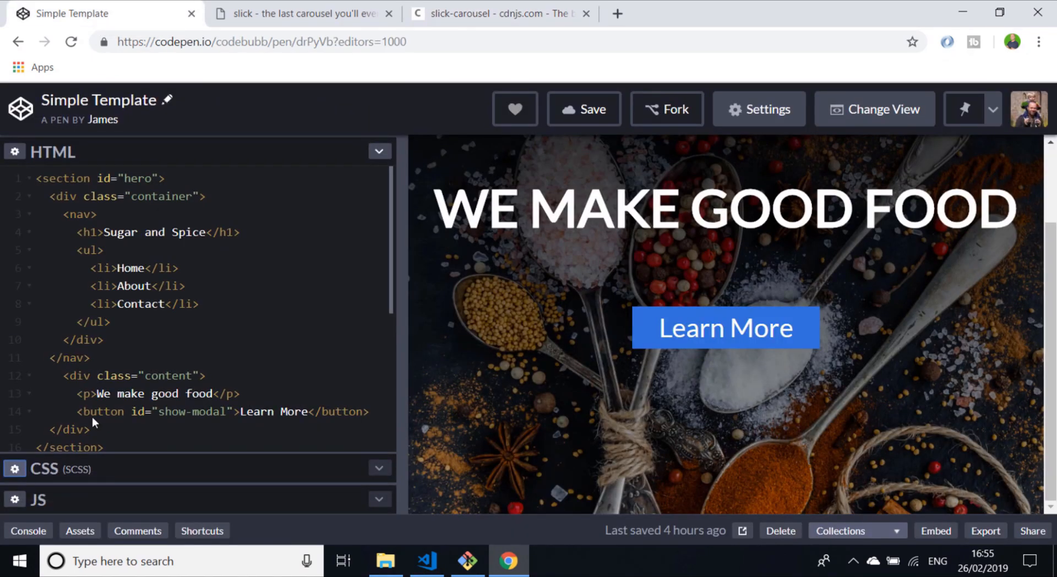
left_click(759, 109)
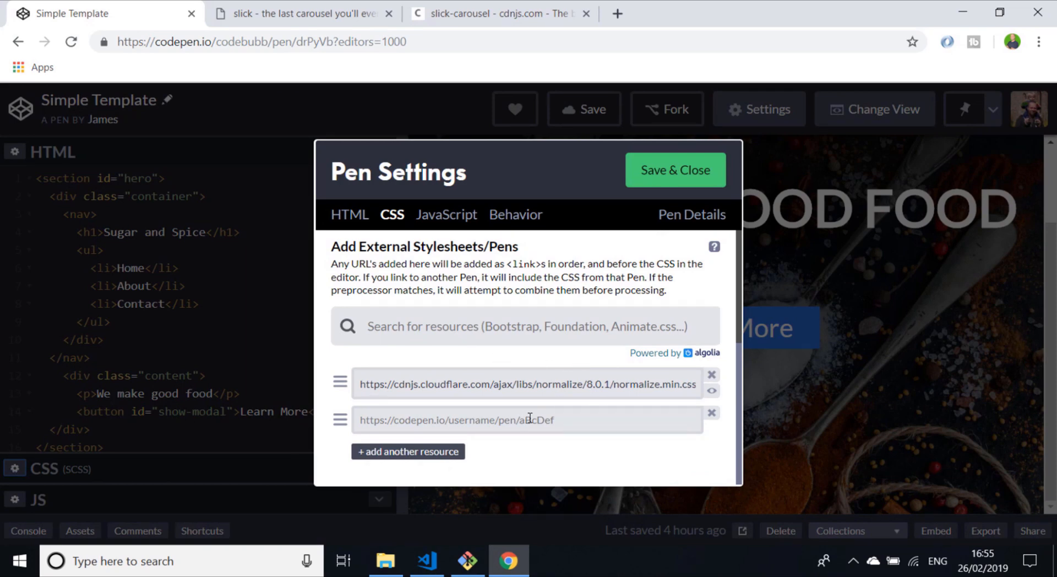
type("https://cdnjs.cloudflare.com/ajax/libs/slick-carousel/1.9.0/slick.min.css")
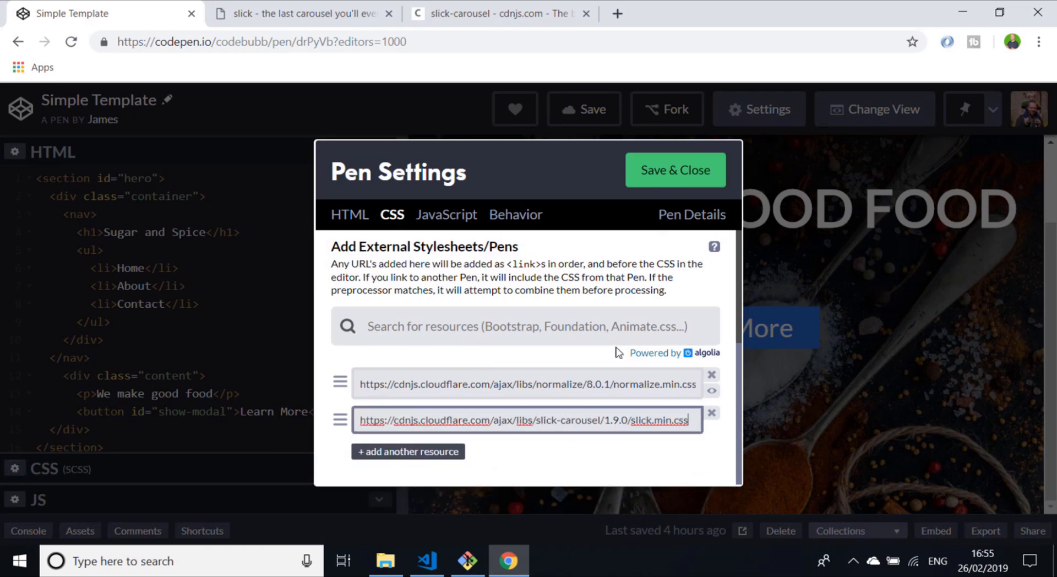
left_click(502, 13)
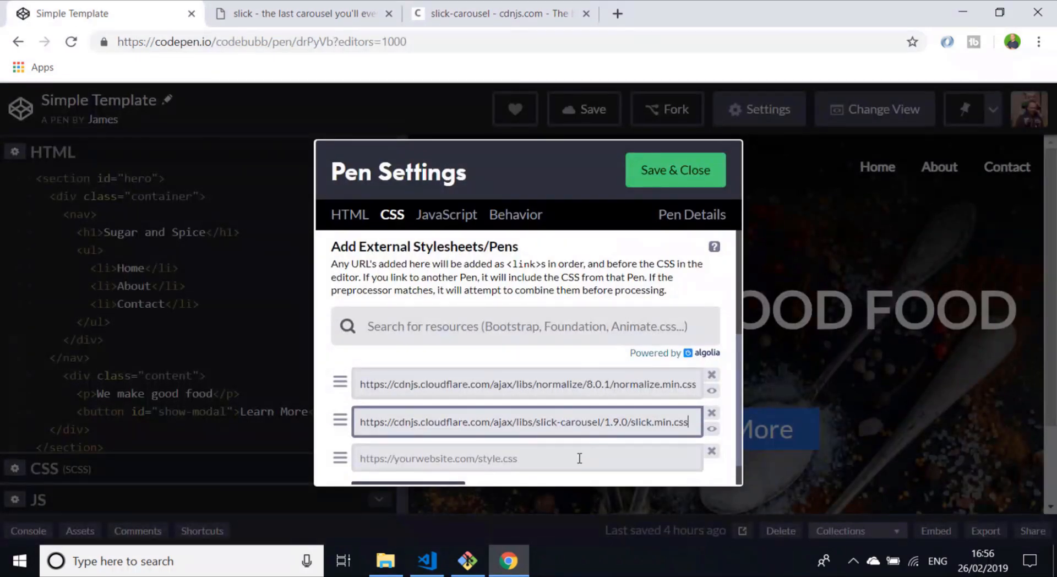
type("https://cdnjs.cloudflare.com/ajax/libs/slick-carousel/1.9.0/slick-theme.min.css")
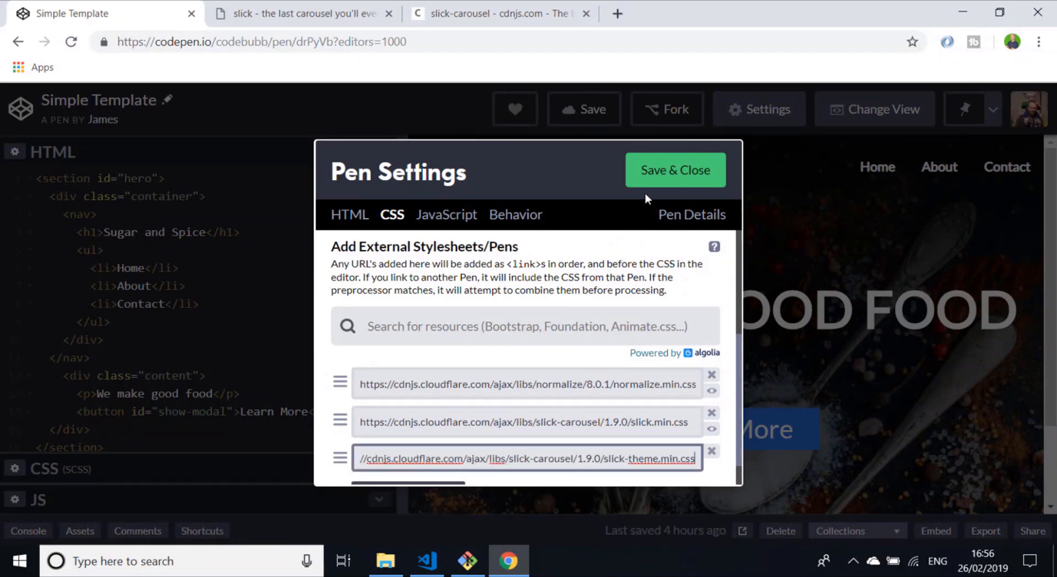
Visit the cdnjs slick-carousel page, then return to the Simple Template pen.
left_click(674, 170)
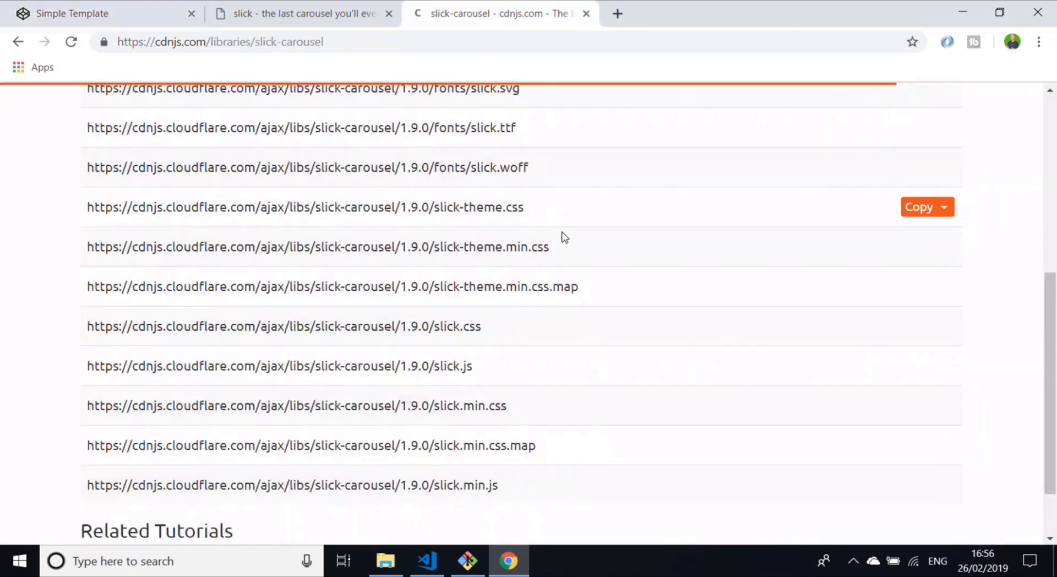
mouse_move(510, 492)
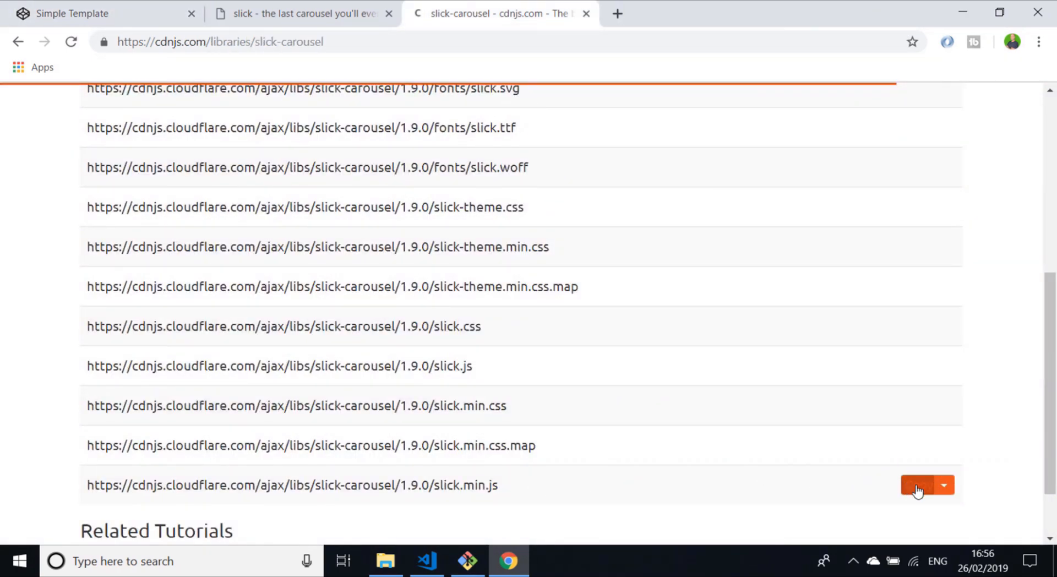
mouse_move(71, 13)
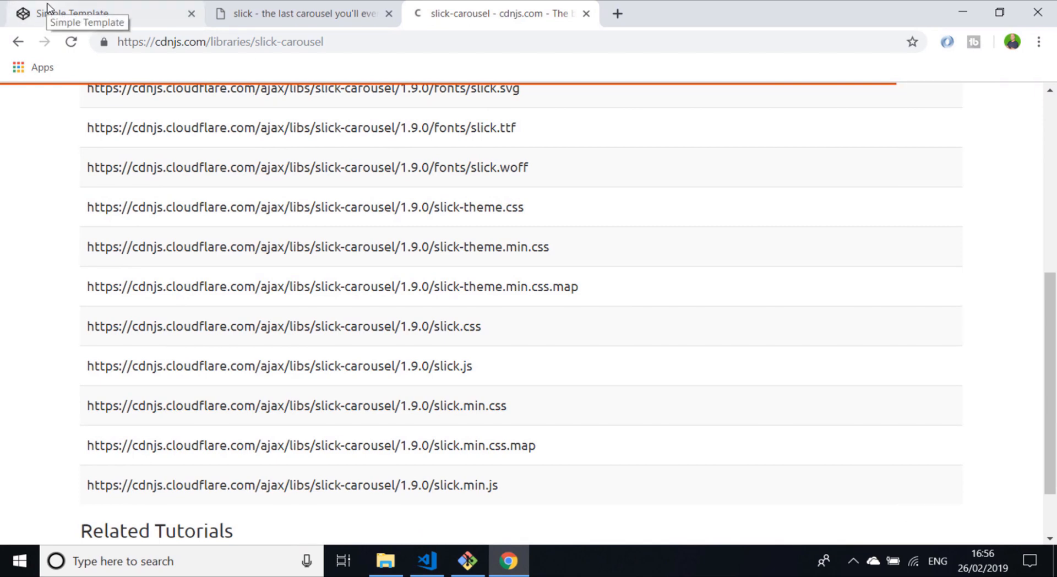
left_click(88, 13)
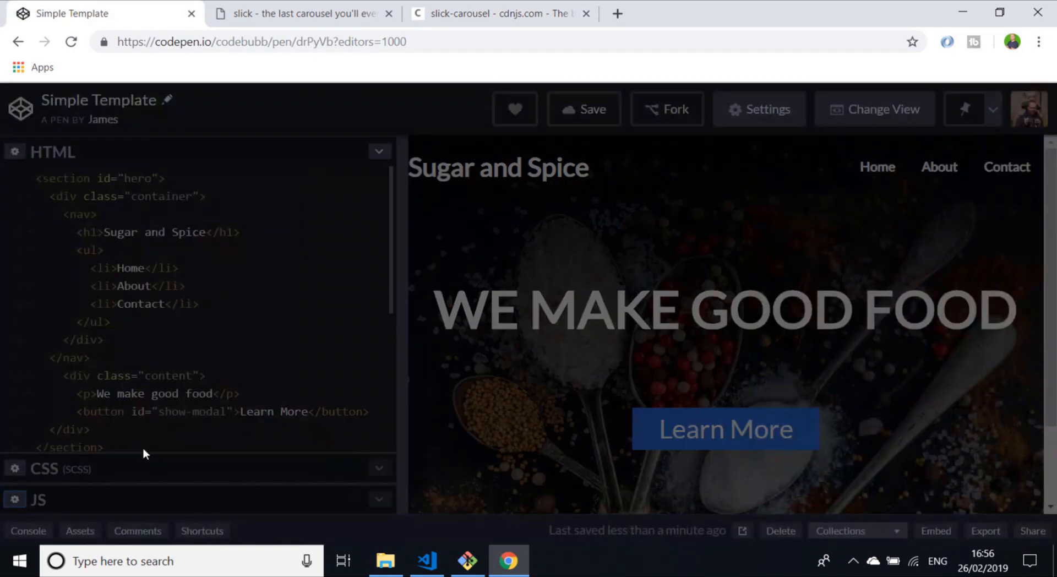
Add jQuery and the slick 1.9.0 slick.min.js URL as pen scripts, then save settings.
left_click(757, 109)
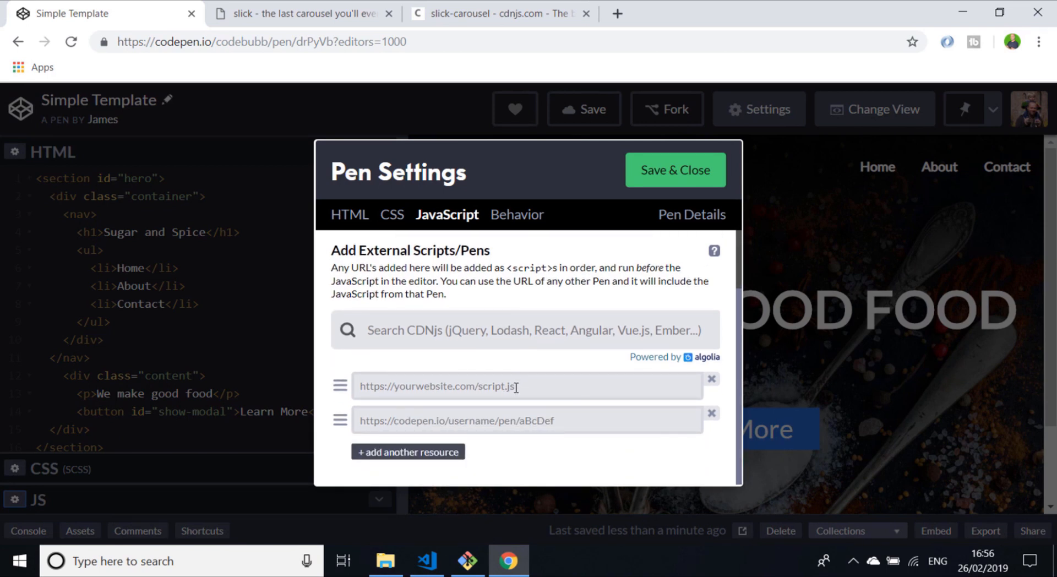
type("jquery/3.3.1/jquery.min.js")
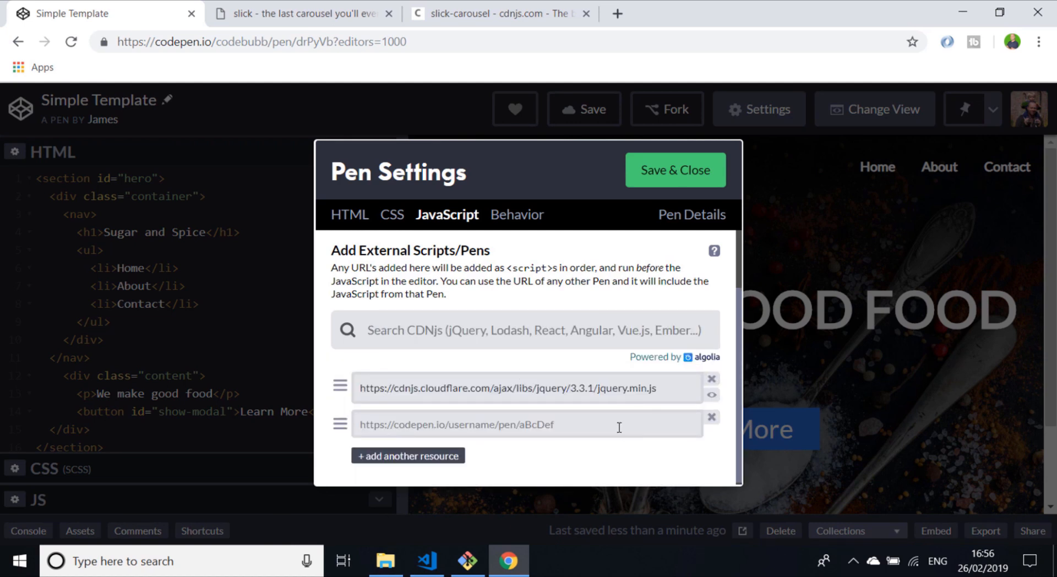
type("https://cdnjs.cloudflare.com/ajax/libs/slick-carousel/1.9.0/slick.min.js")
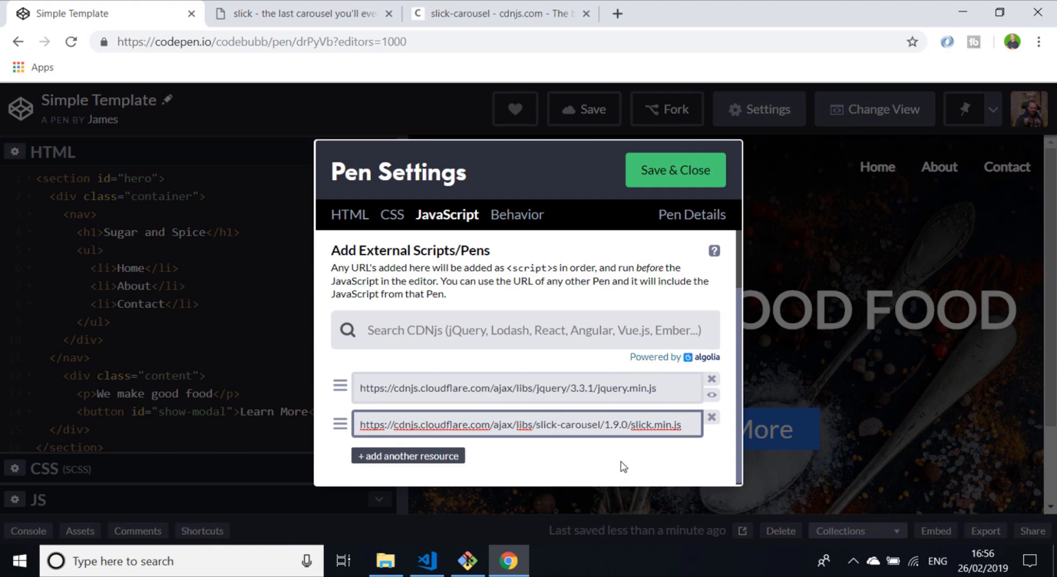
left_click(674, 169)
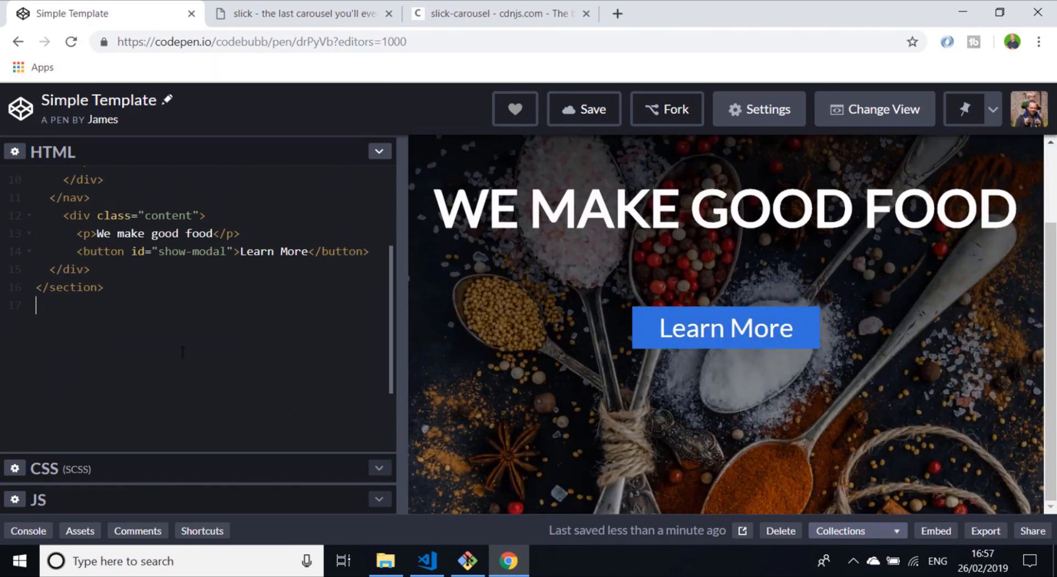
Write a section#slideshow with an 'Our Menu' heading and a .slick div.
type("section")
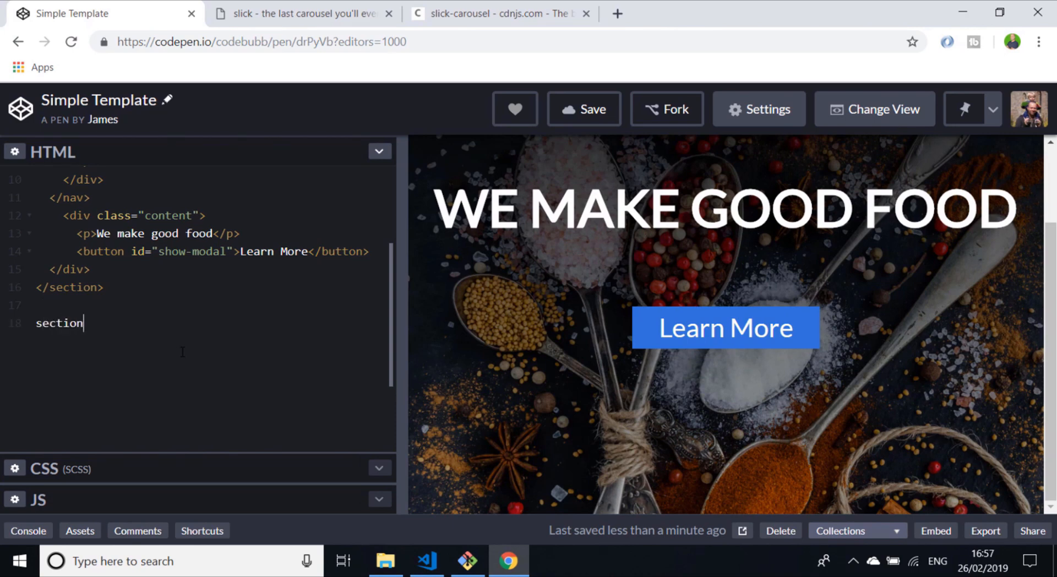
type("#sl")
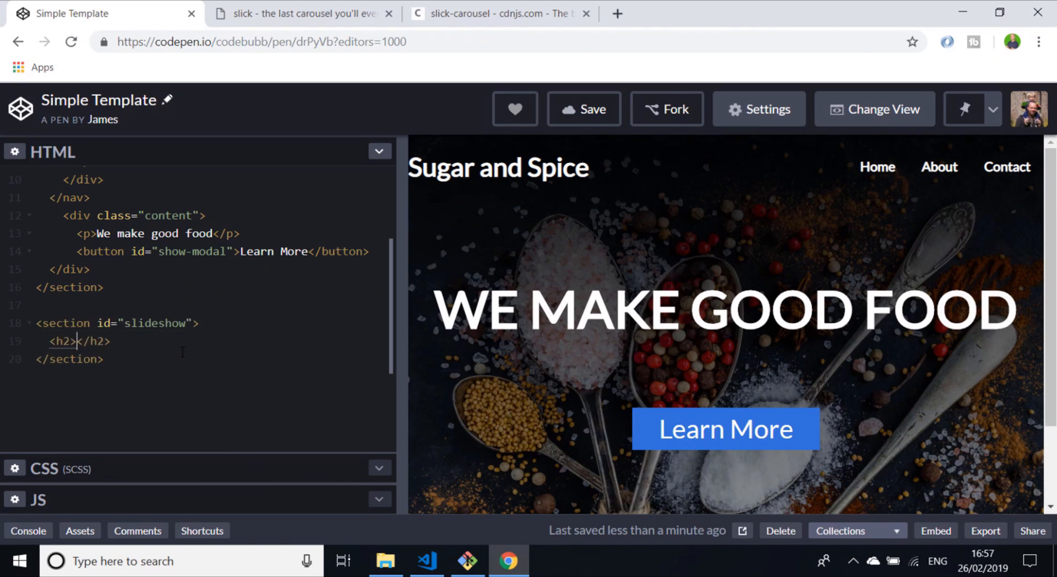
type("Our Meny")
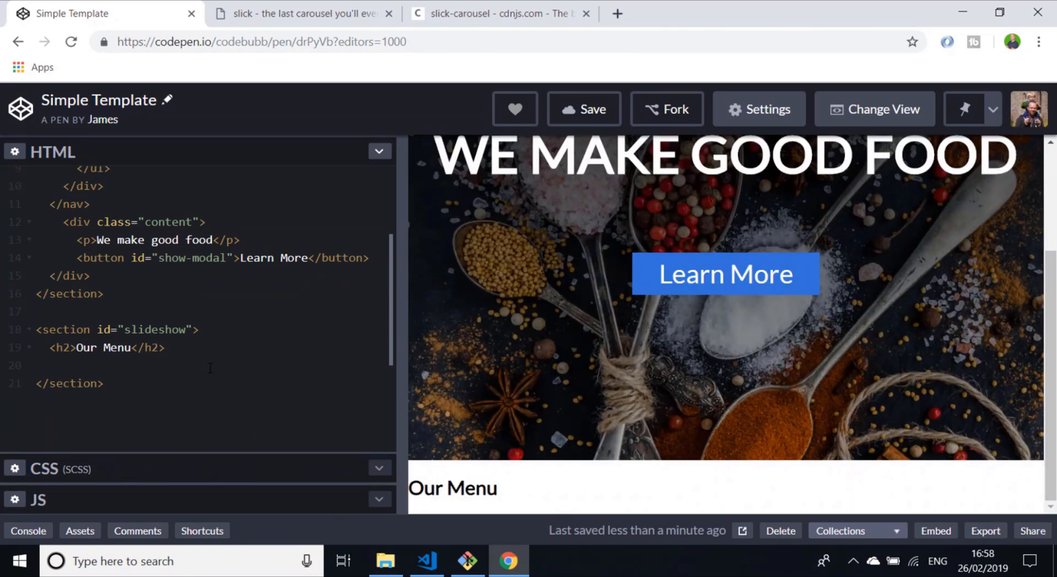
type(".s")
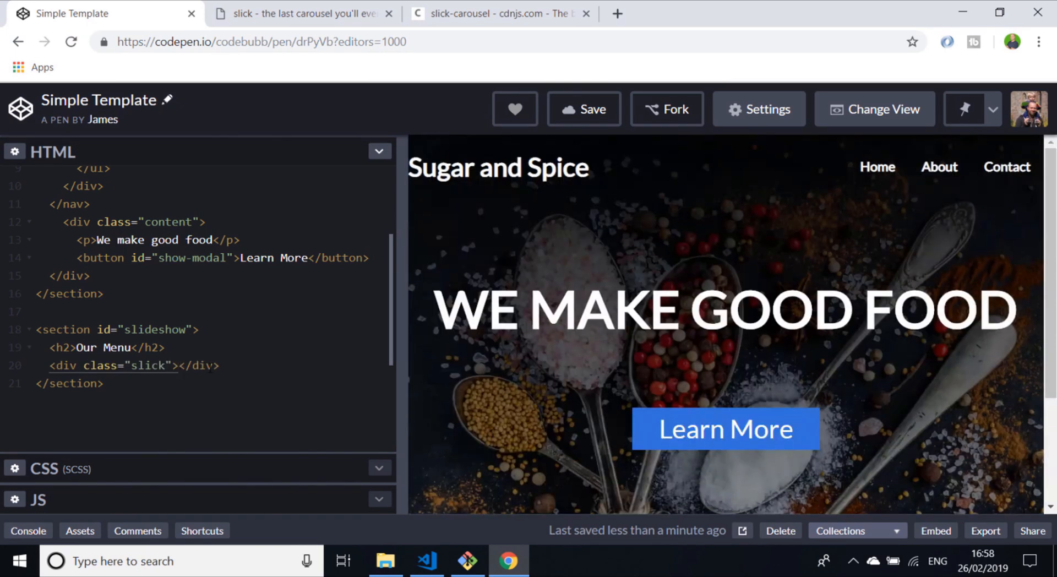
Fill the slick div with Content 1, Content 2 and Content 3 items.
left_click(178, 365)
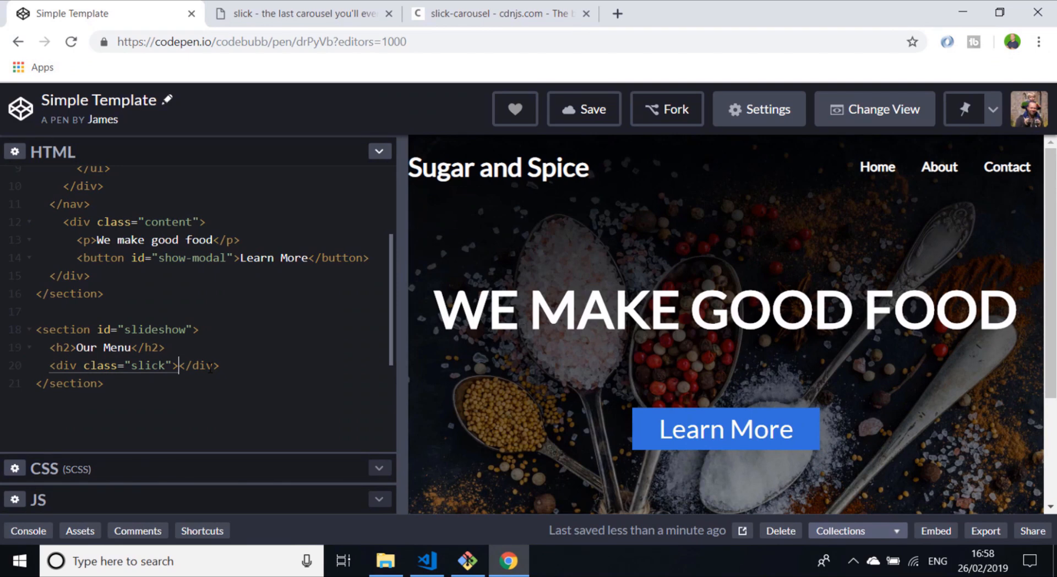
key("Enter")
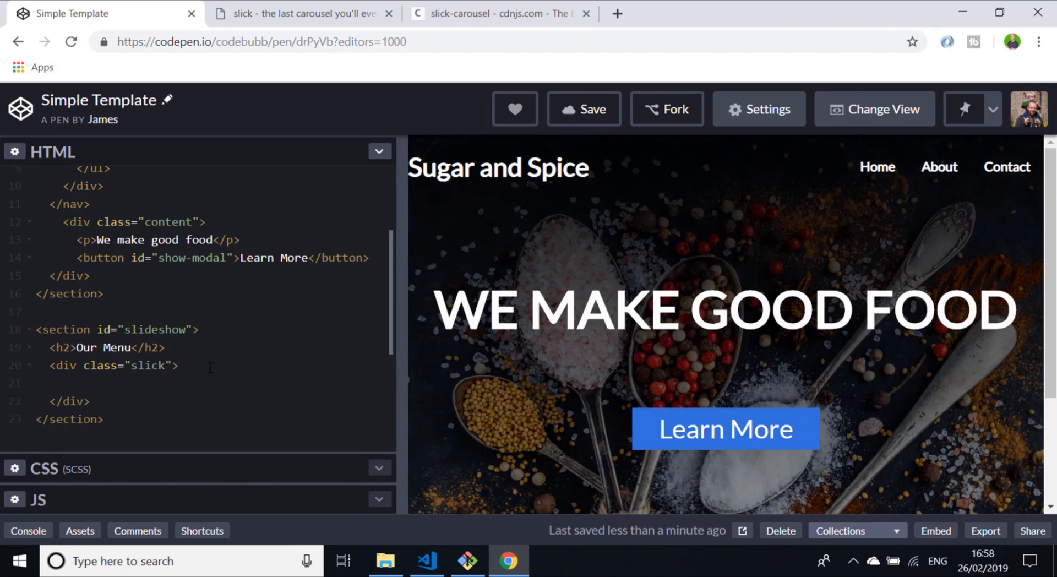
left_click(64, 382)
type("<div></div>")
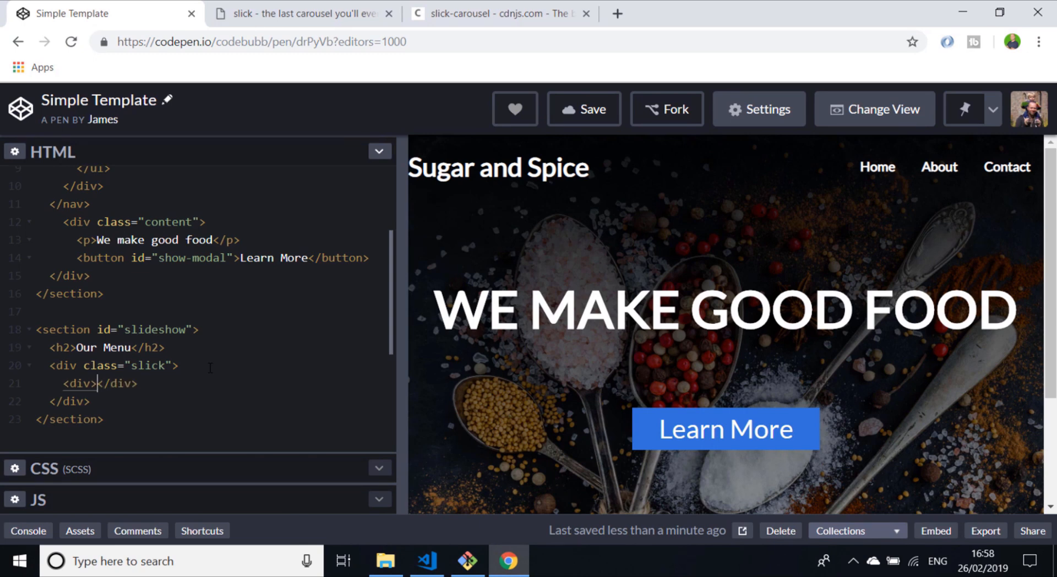
type("Content")
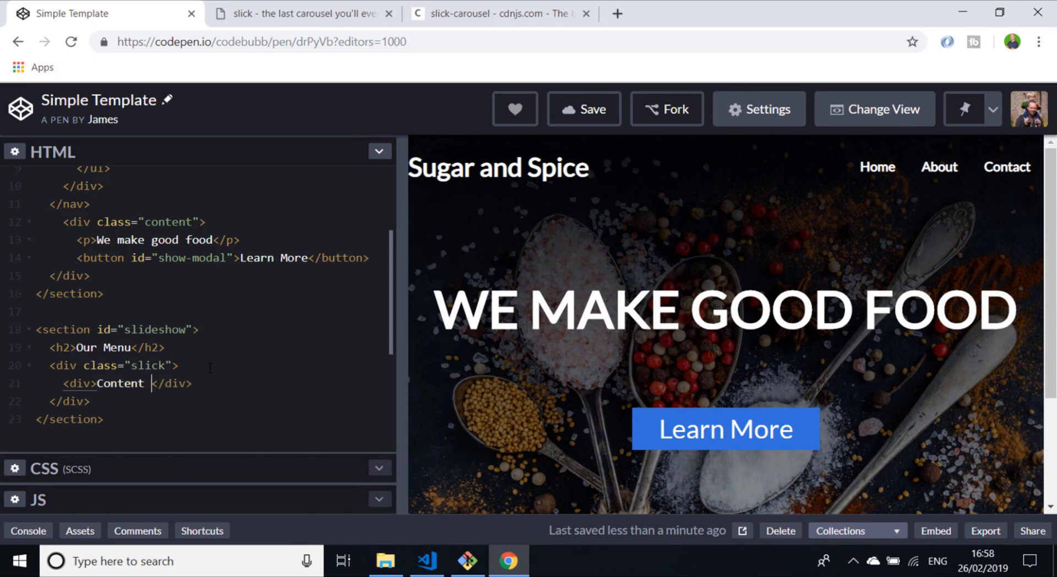
type("1")
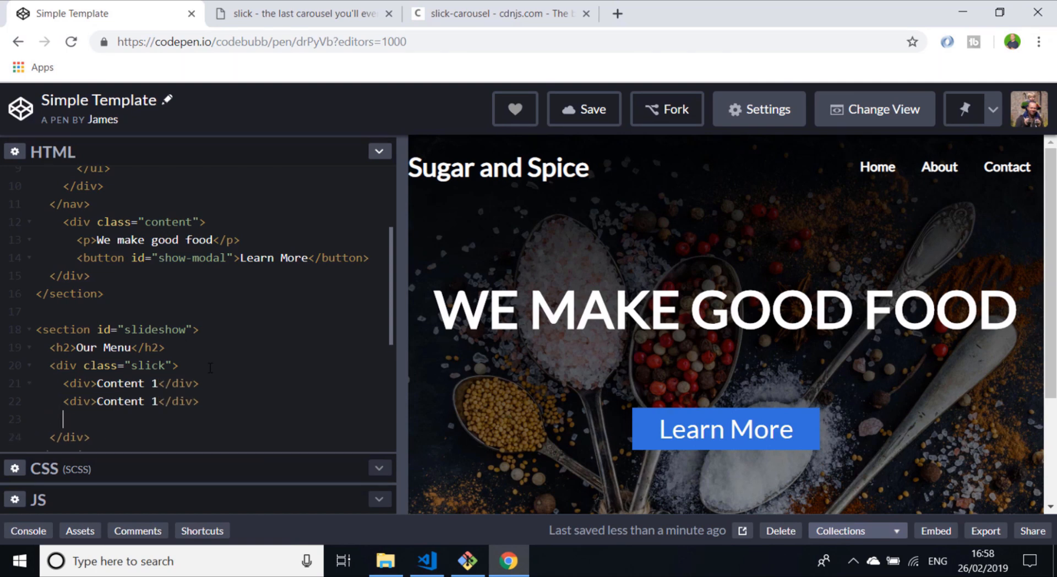
type("2")
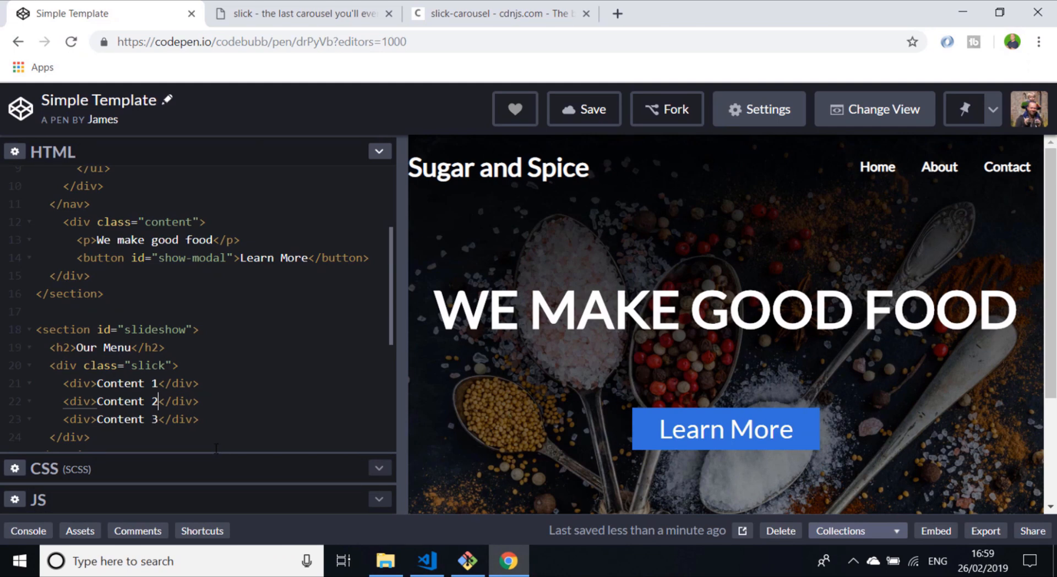
mouse_move(217, 488)
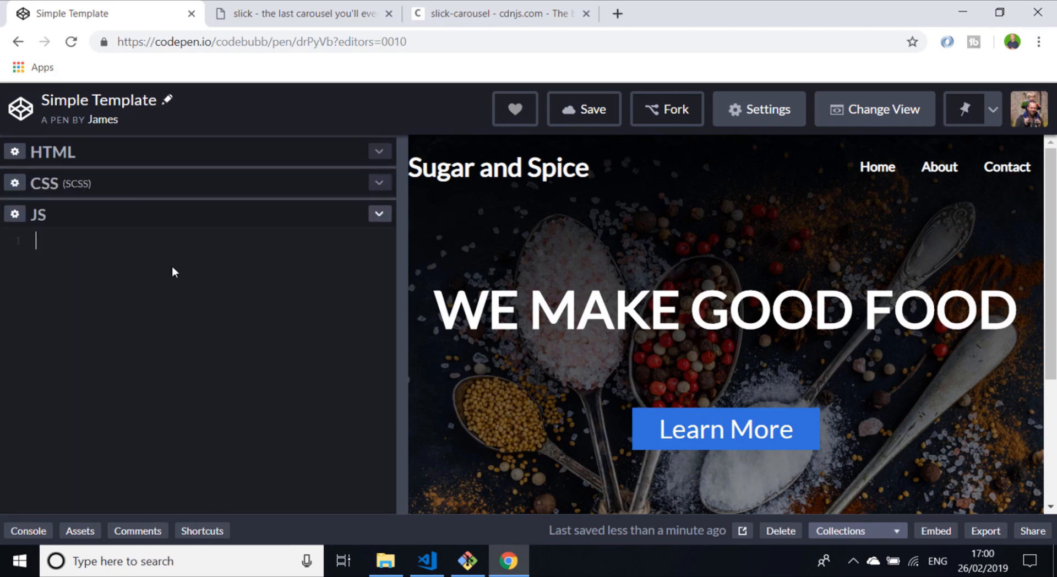
Write $(document).ready(() => { $('#slideshow .slick').slick(); }); in the JS editor.
type("$(document).")
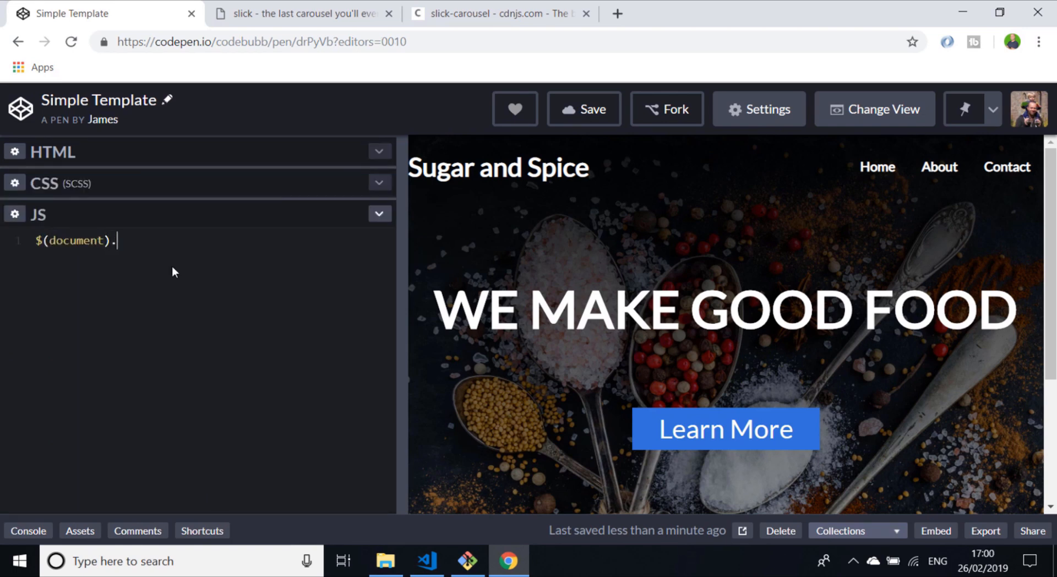
type("ready()")
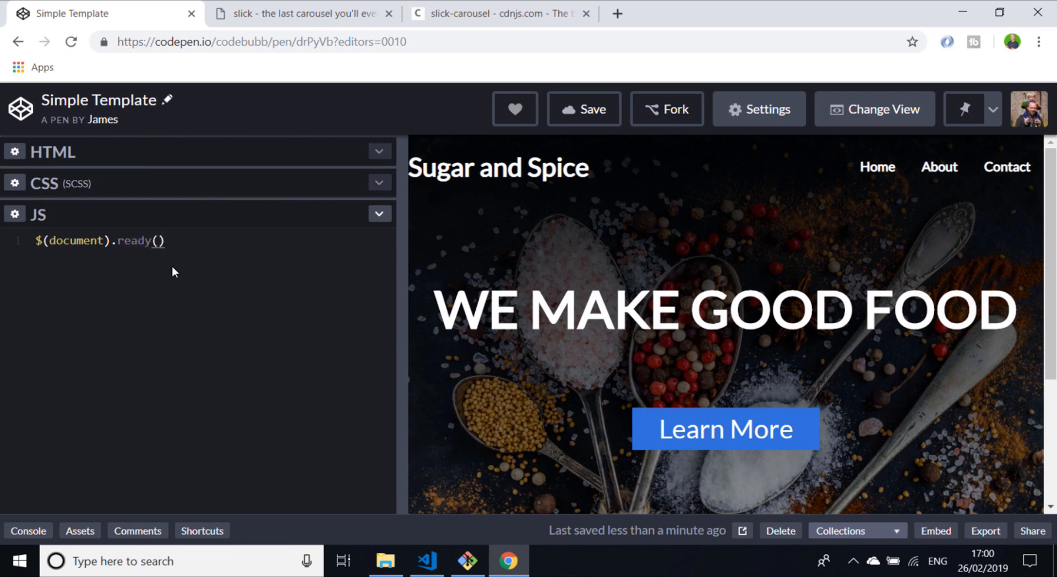
type("() => {")
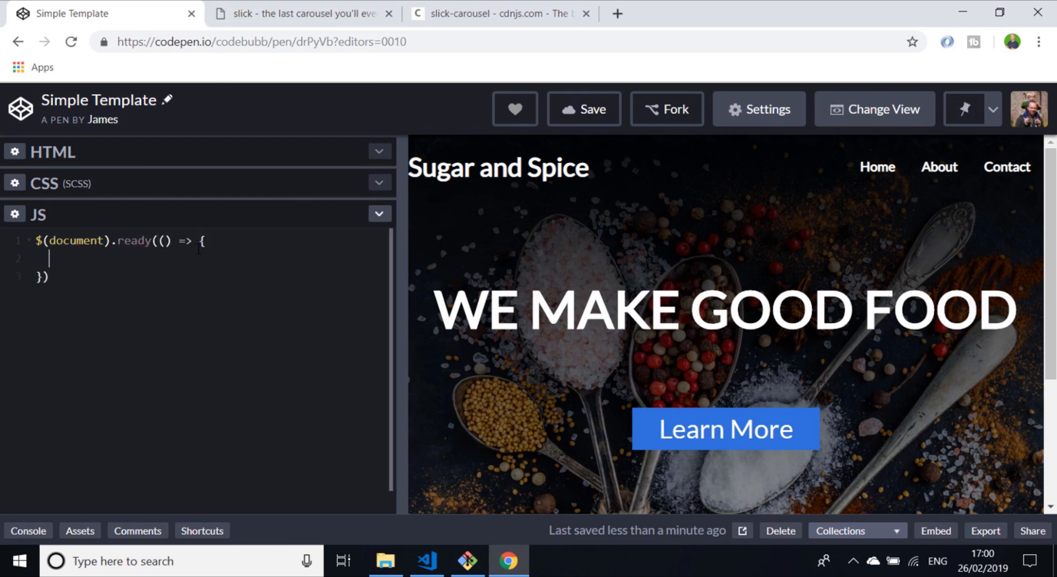
type(";")
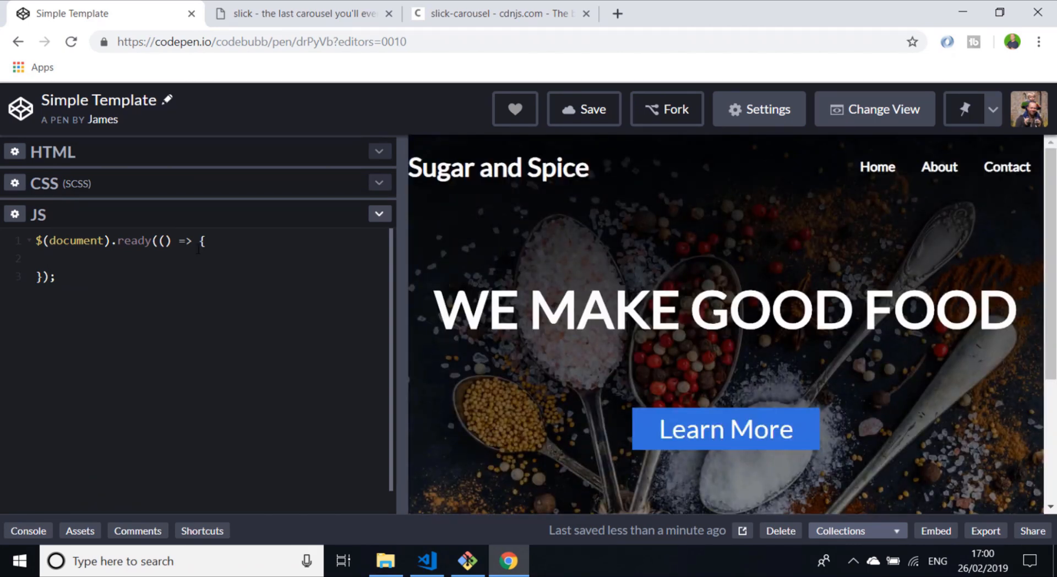
type("$('')")
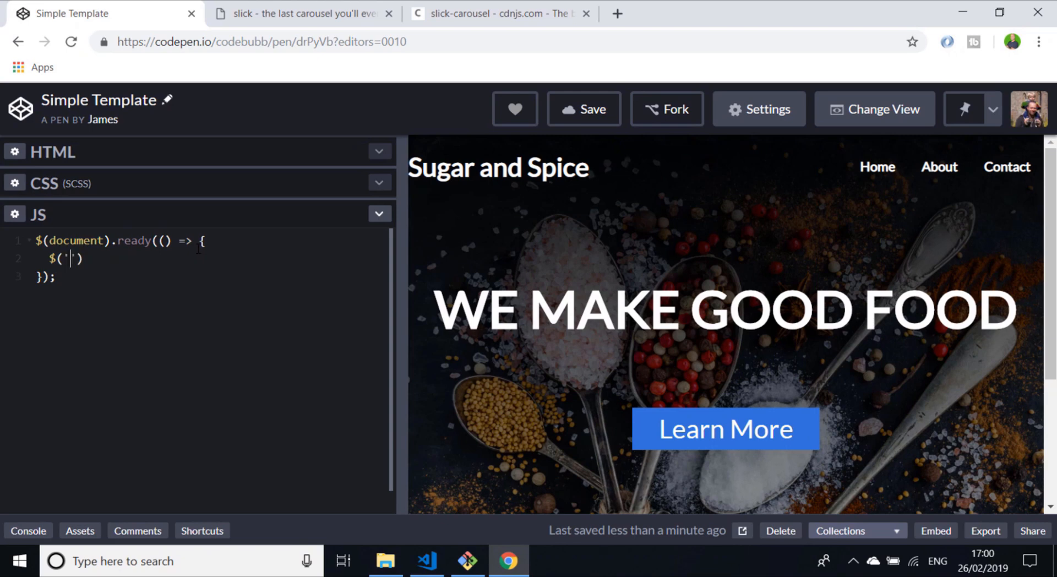
type(".slideshow")
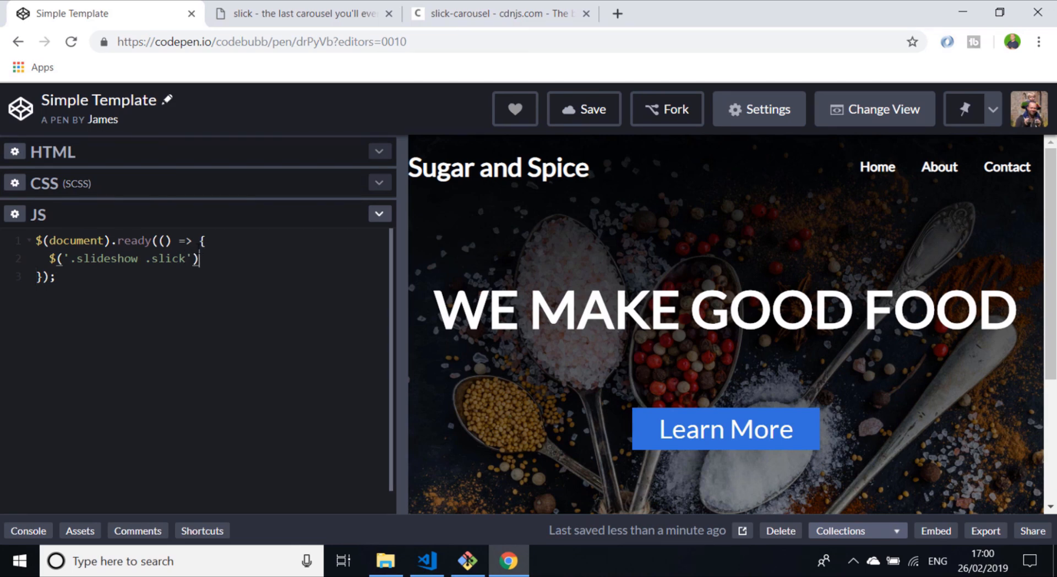
type(".slick")
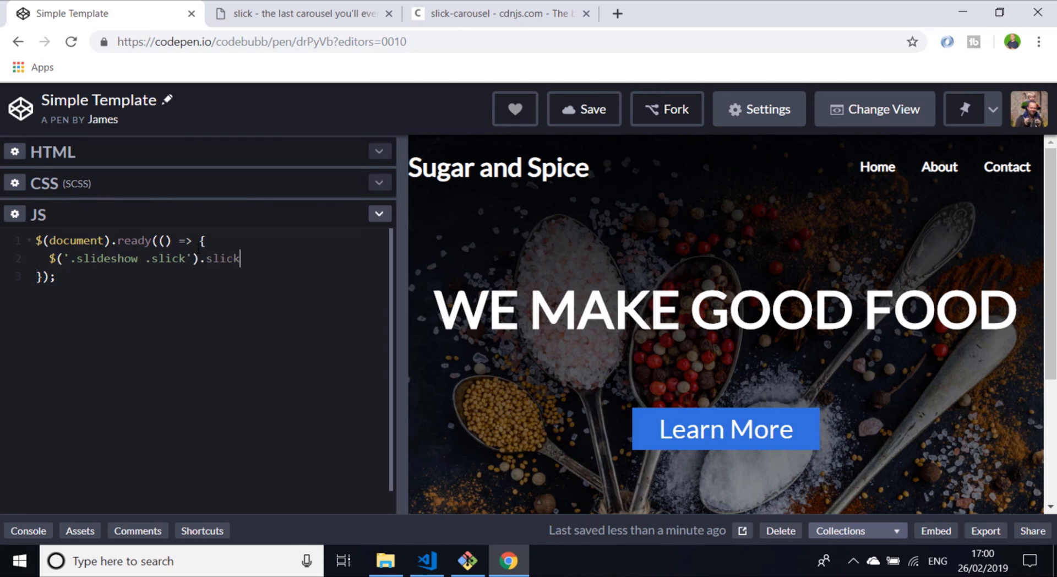
type("();")
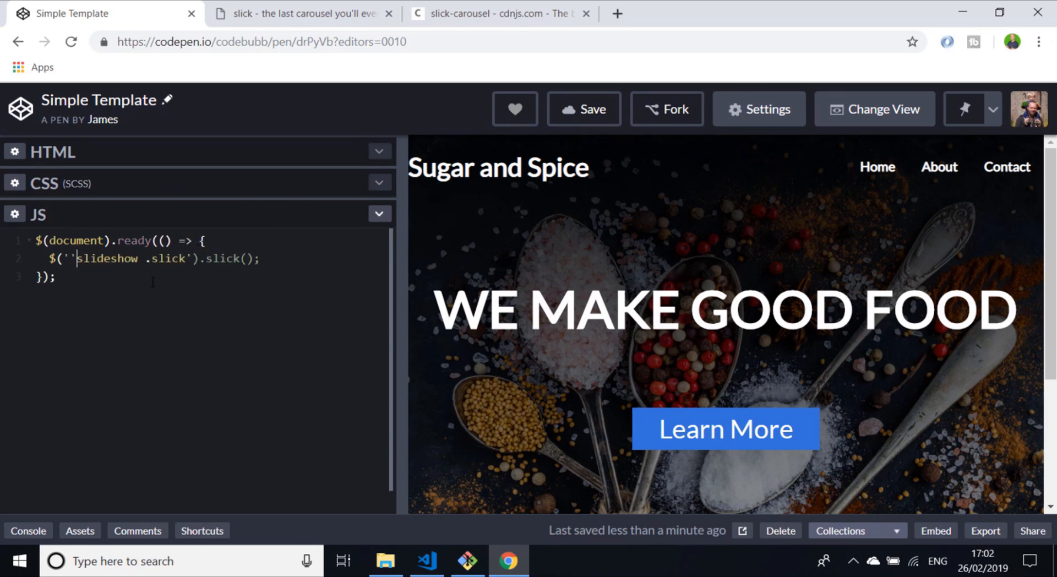
type("#")
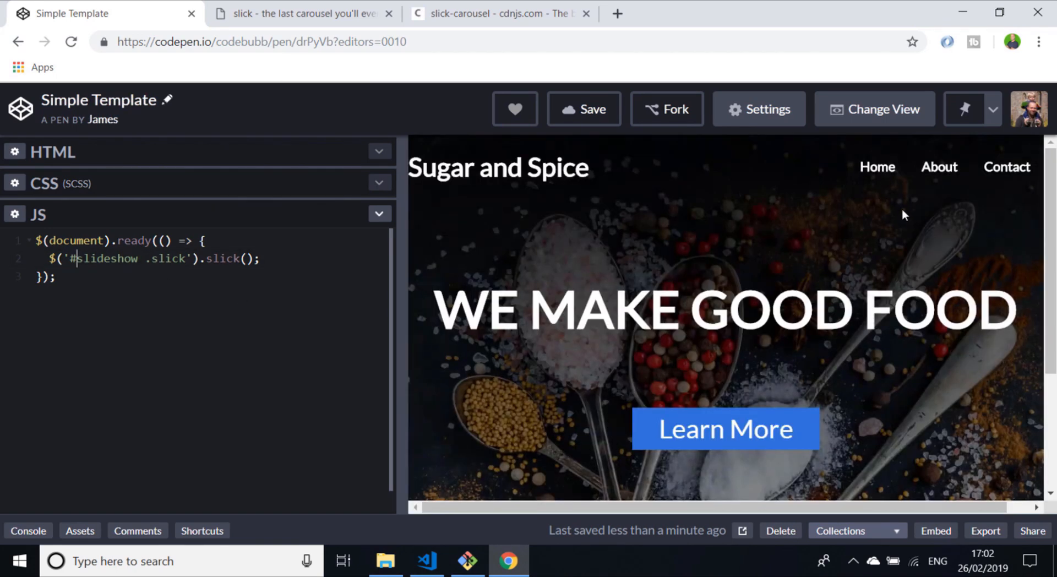
Scroll the HTML panel down and right to review the slideshow markup.
scroll("down", 3)
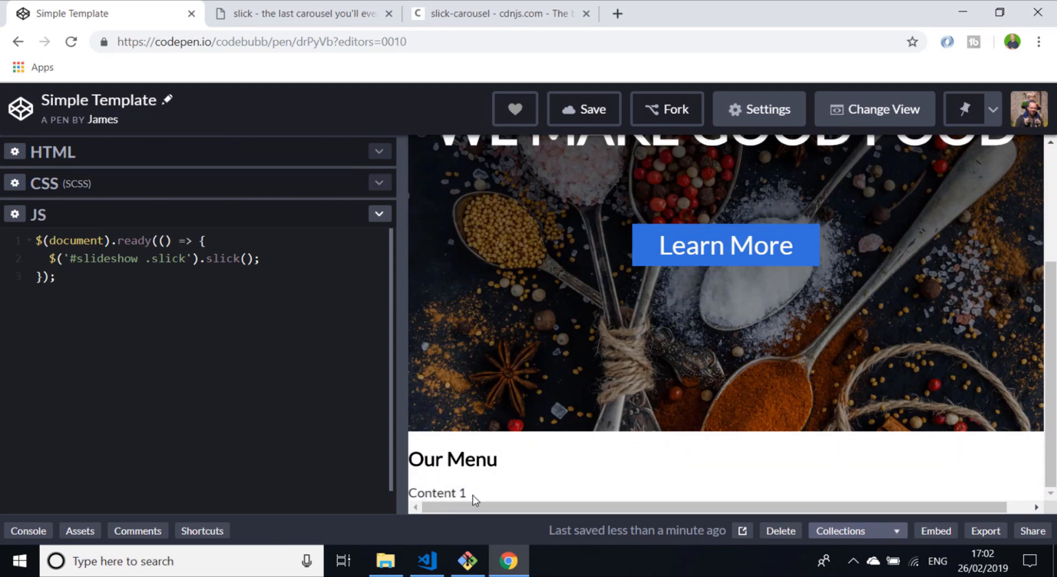
scroll("right", 3)
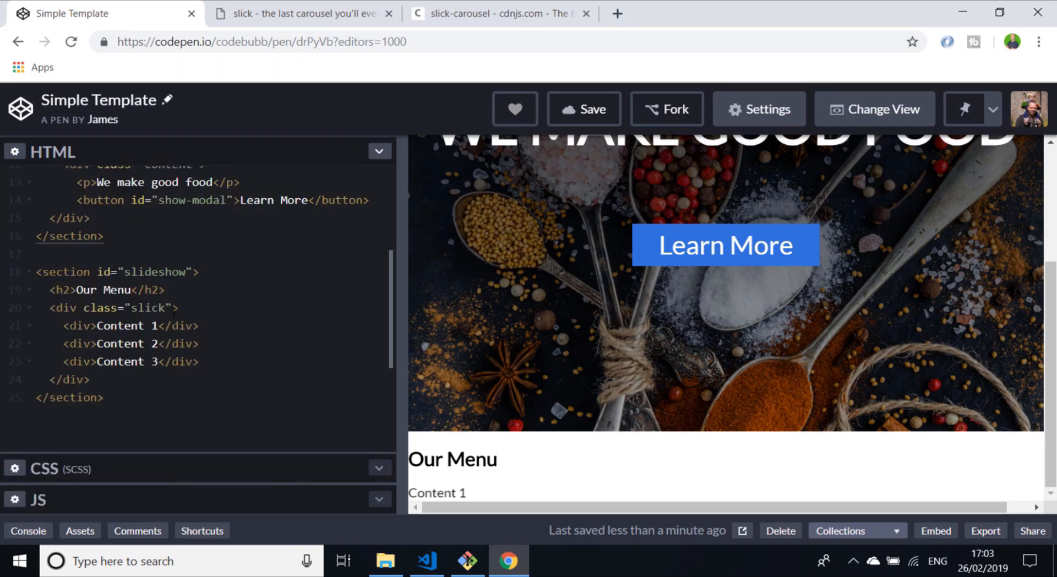
Search Pexels for food photos and open the tacos with lime photo's page.
double_click(121, 325)
type("f")
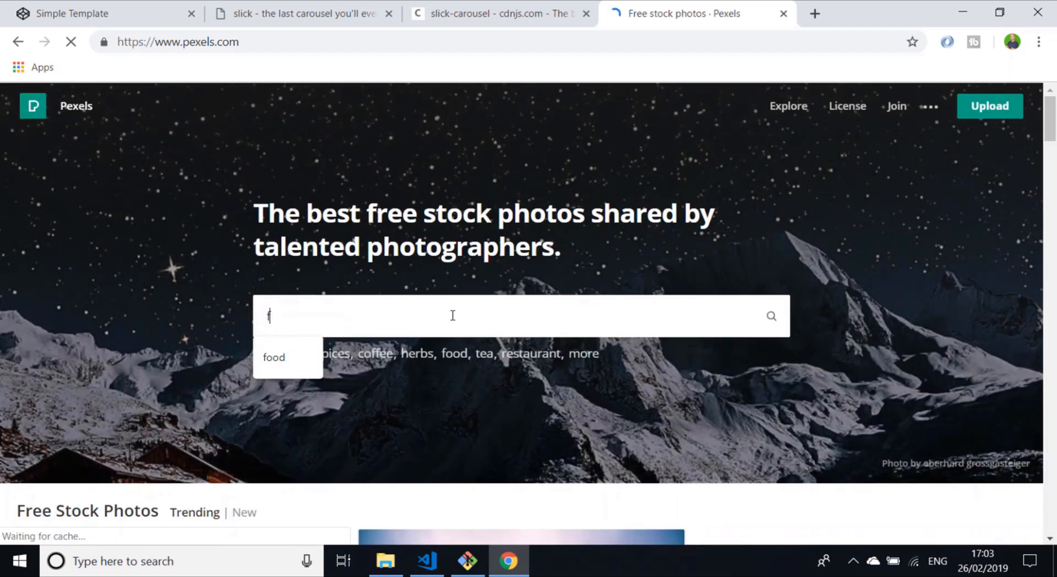
left_click(274, 358)
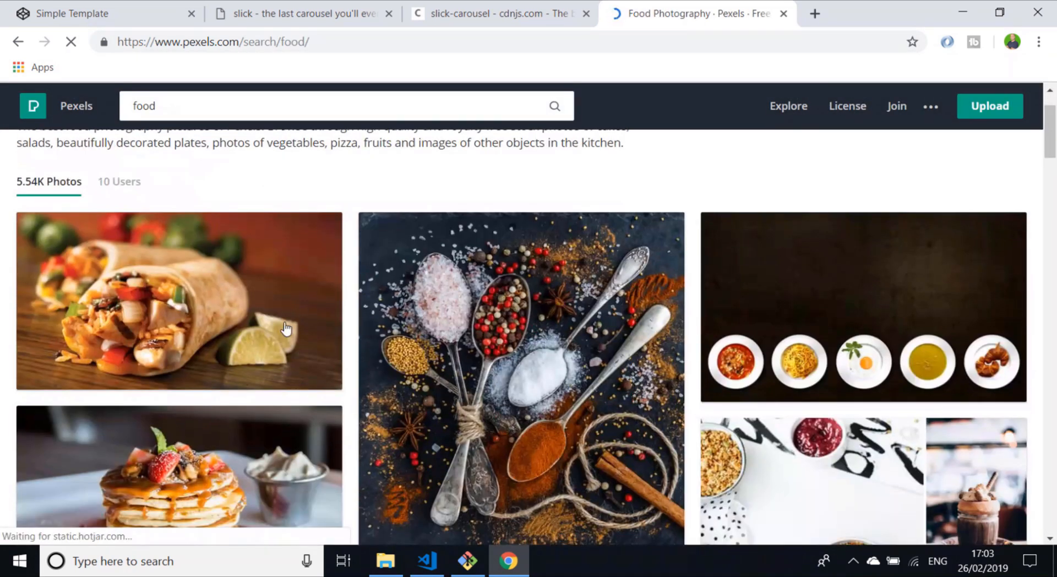
mouse_move(204, 310)
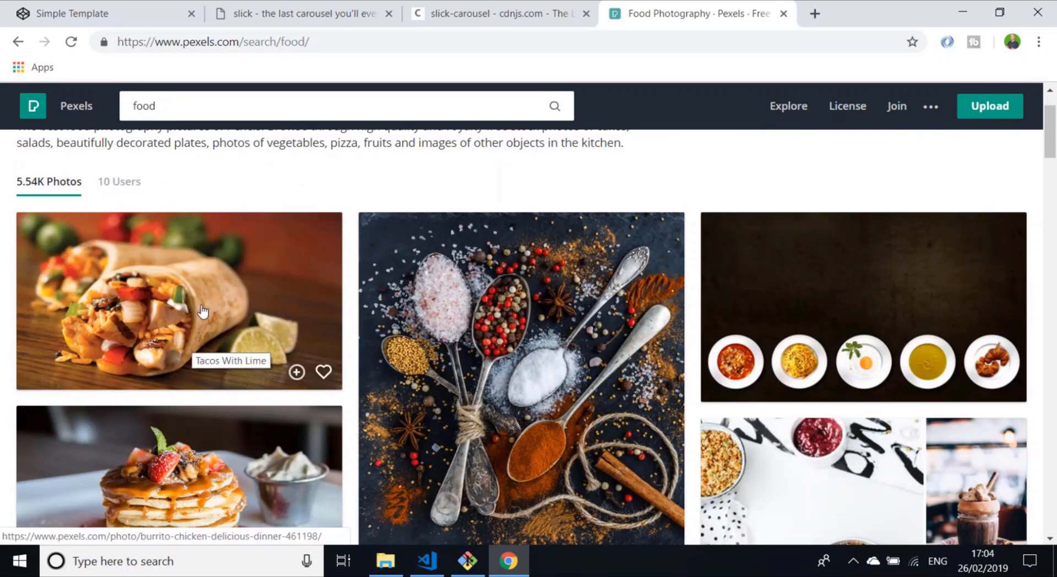
right_click(205, 310)
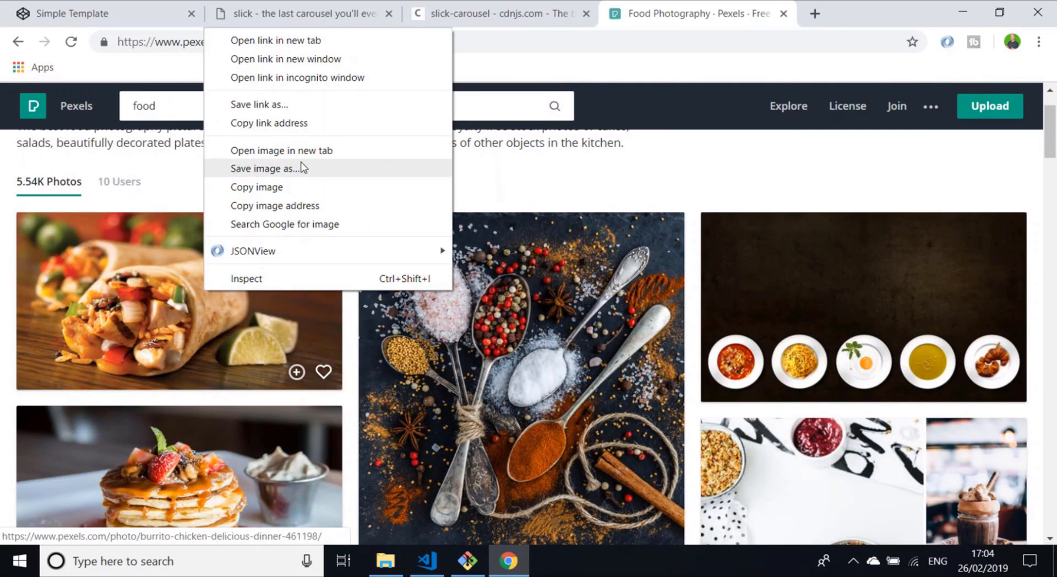
left_click(178, 300)
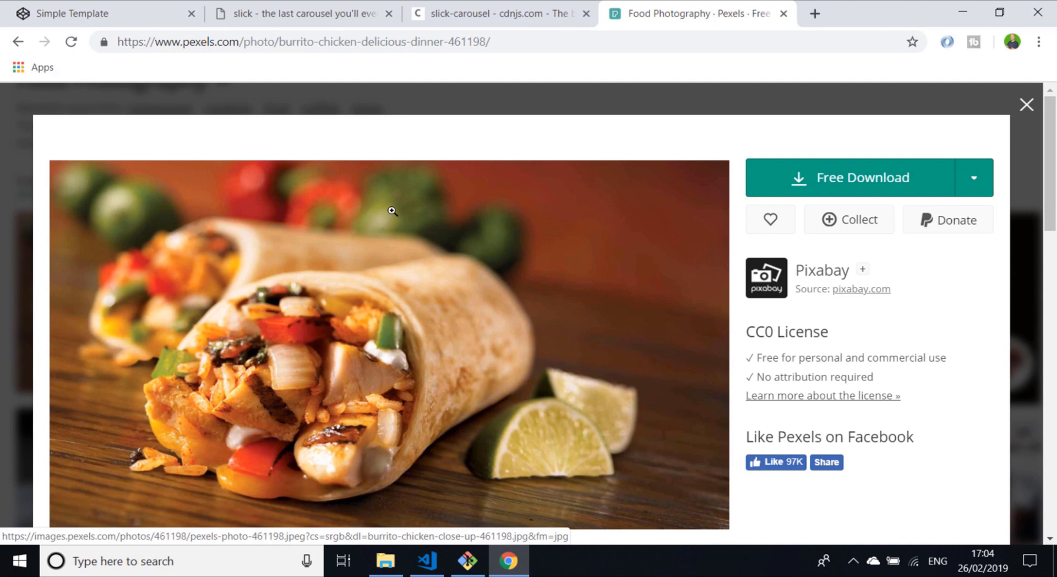
mouse_move(366, 194)
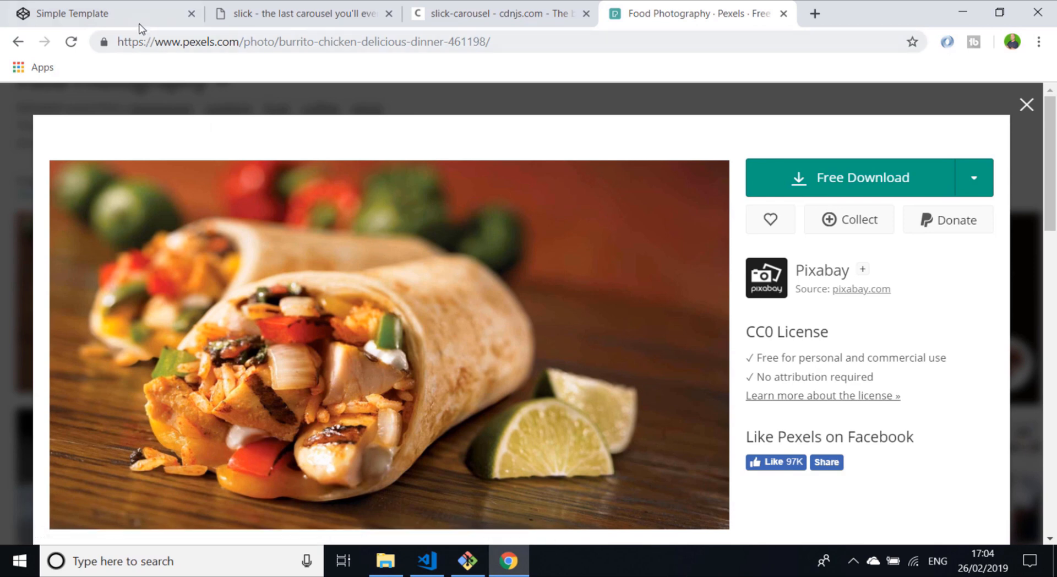
Put an img tag with the Pexels tacos photo URL in the first slide, and open a pancakes photo.
left_click(81, 13)
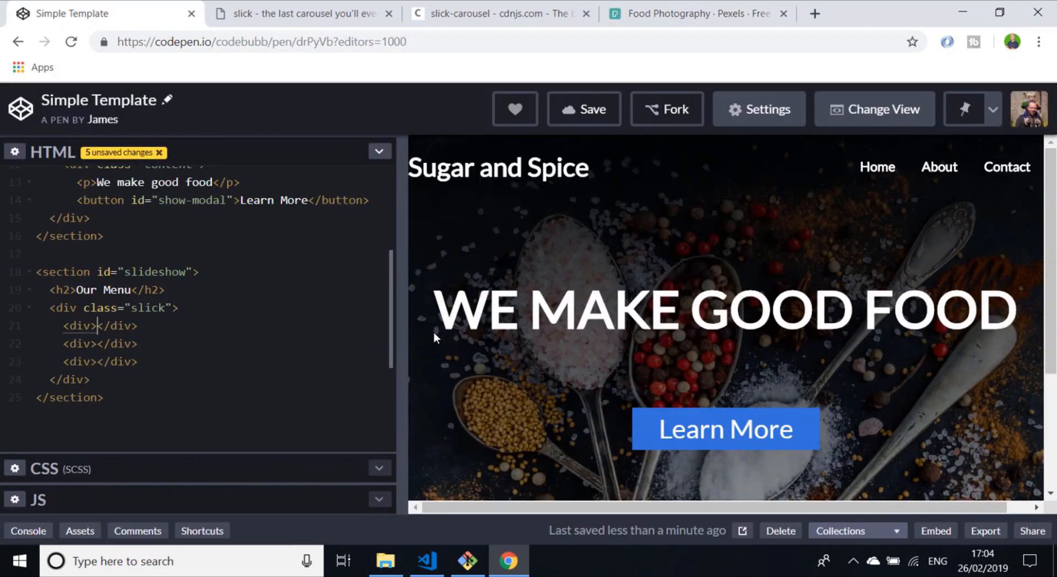
type("<img src=\"https://images.pexels.com/photos/461198/pexels-photo-461198.jpeg?auto=compress&cs=tinysrgb&dpr=2&h=650&w=940\" alt=\"\">")
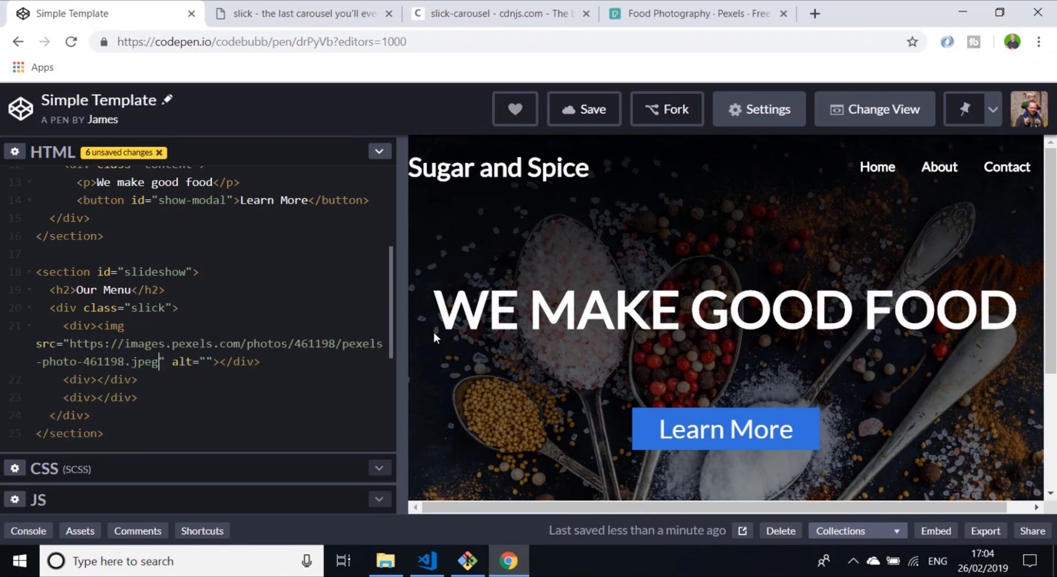
left_click(694, 13)
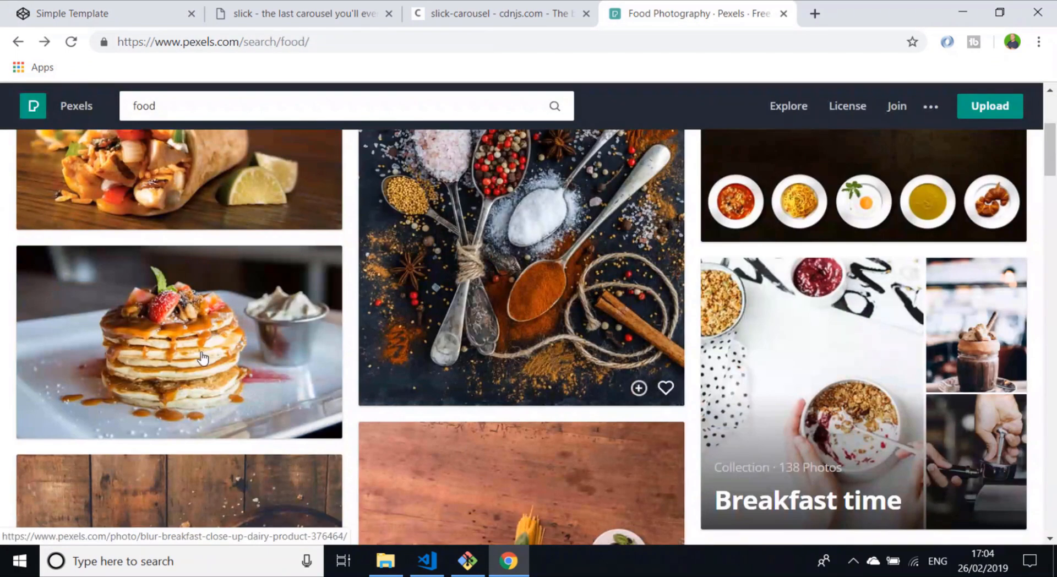
left_click(178, 342)
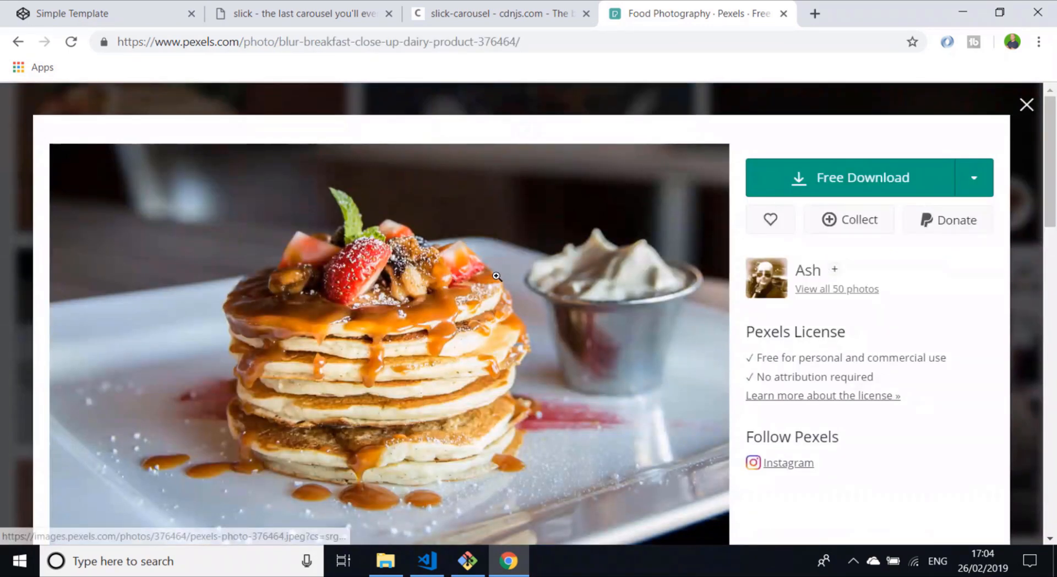
left_click(101, 13)
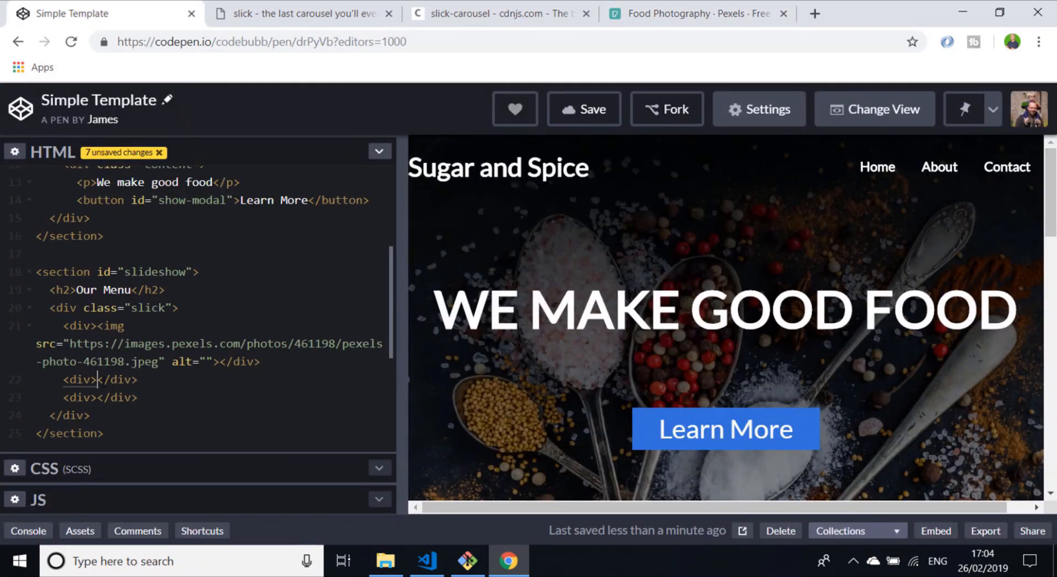
Browse the Pexels food results and open the spinach salad photo.
left_click(687, 13)
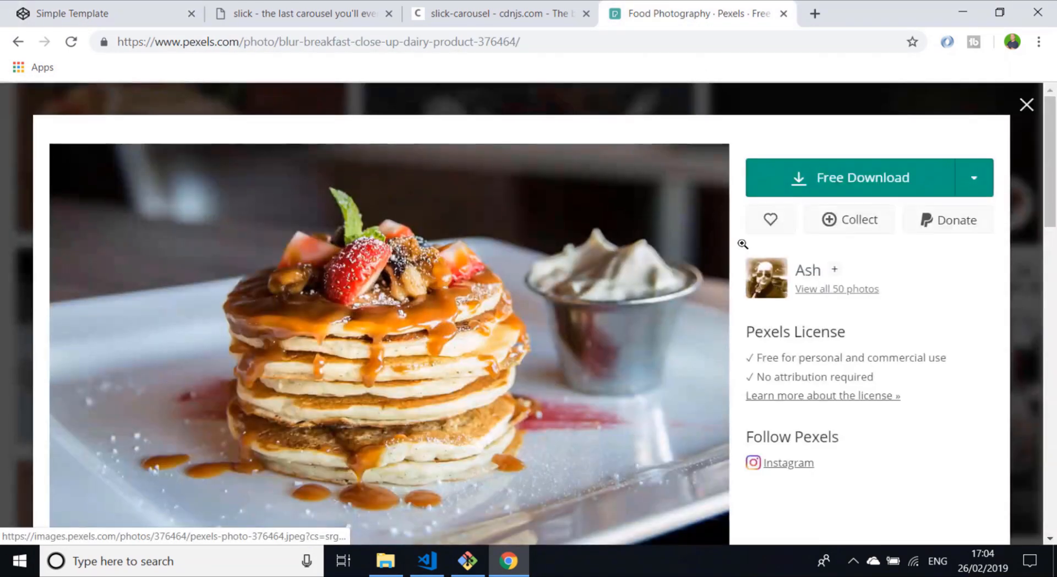
left_click(1025, 105)
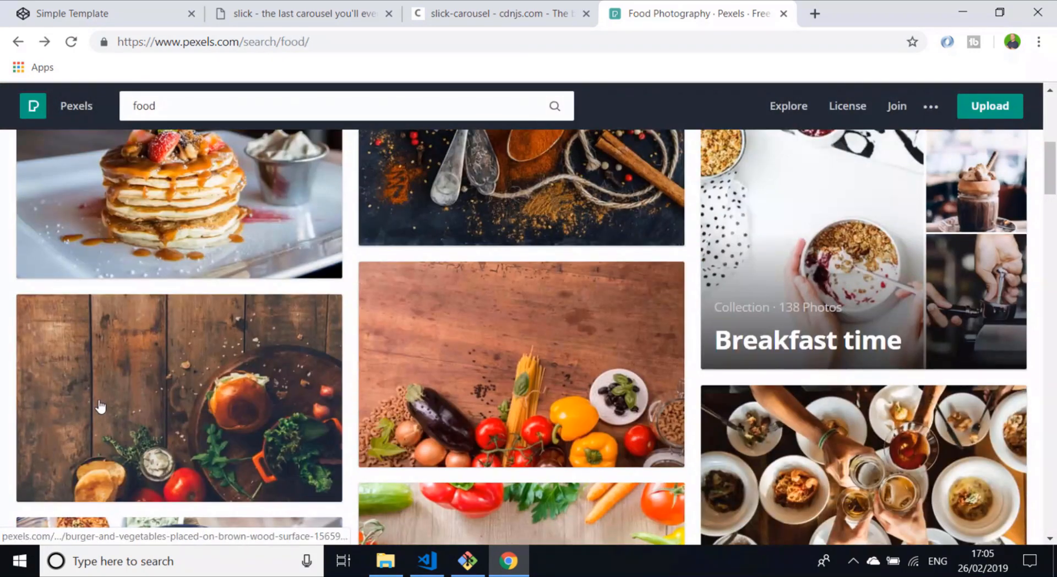
scroll("down", 3)
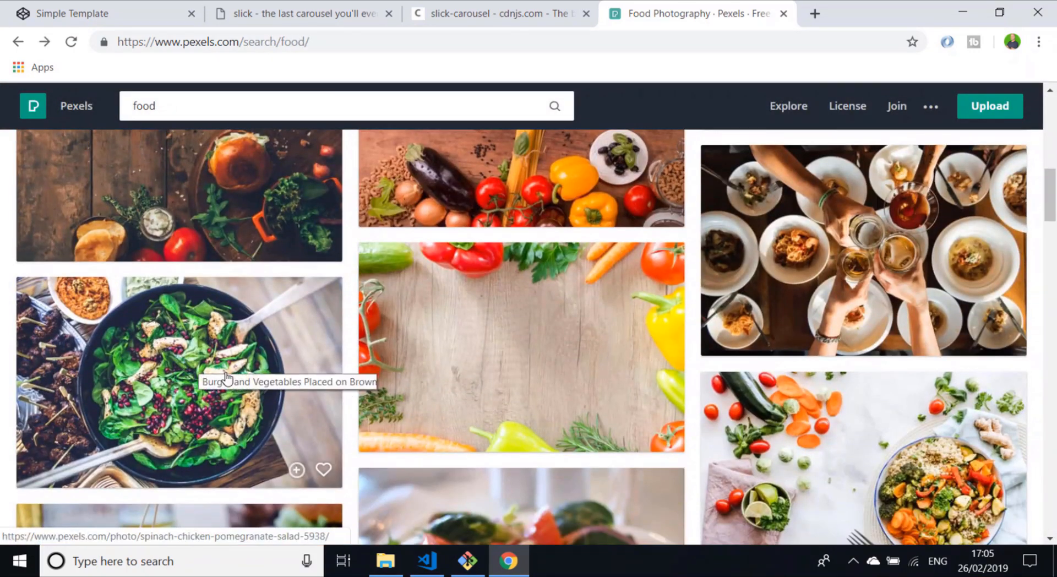
left_click(179, 382)
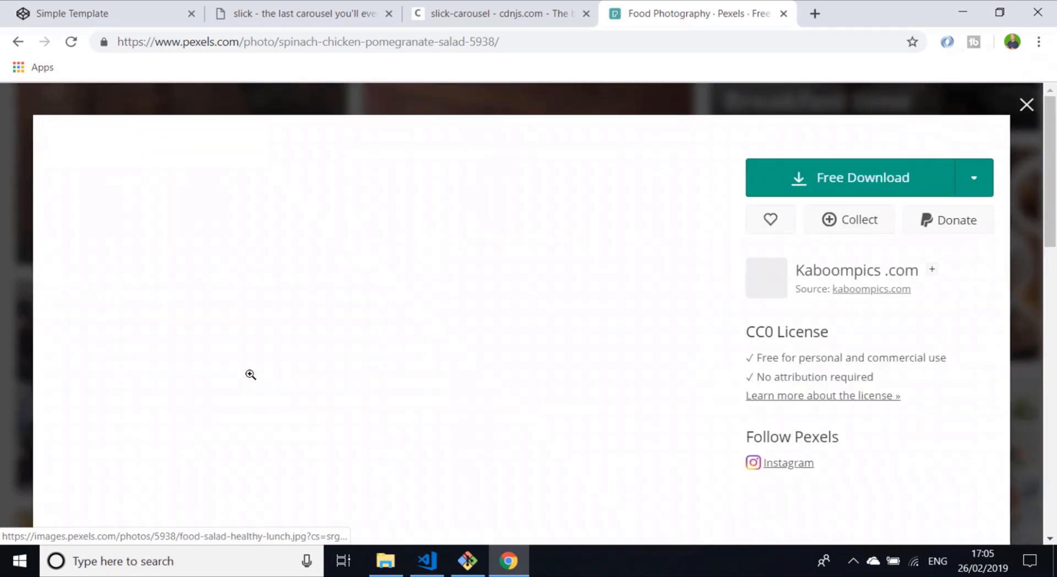
left_click(102, 13)
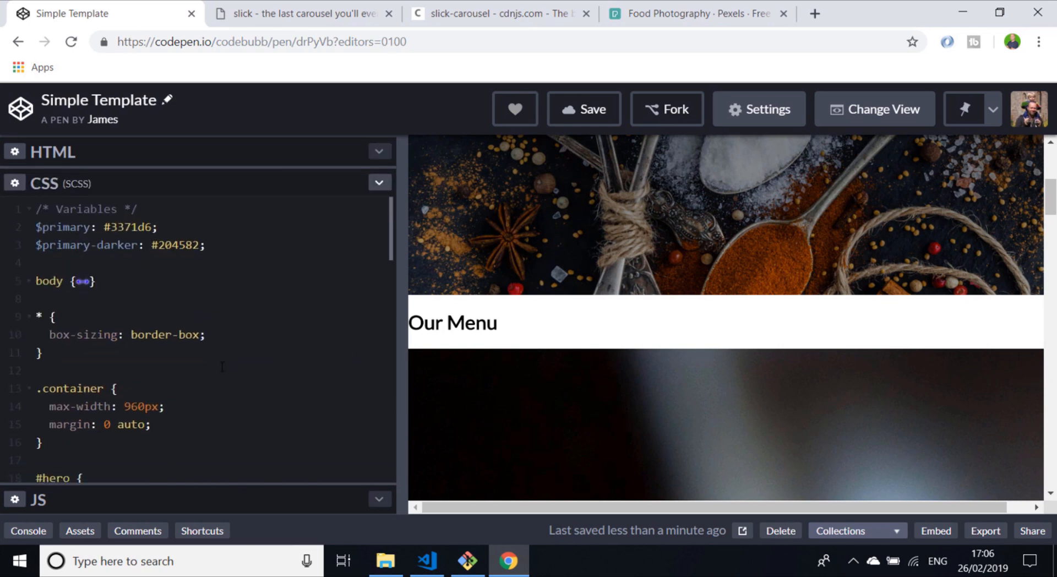
Add a #slideshow SCSS rule: div width 100%, img width 100% and height auto.
scroll("down", 3)
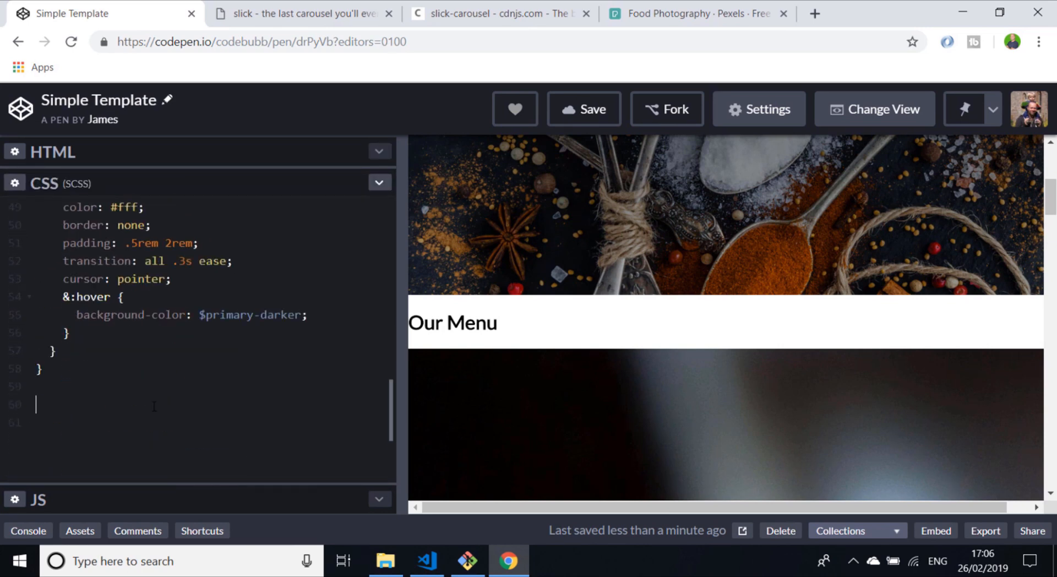
type("#s;")
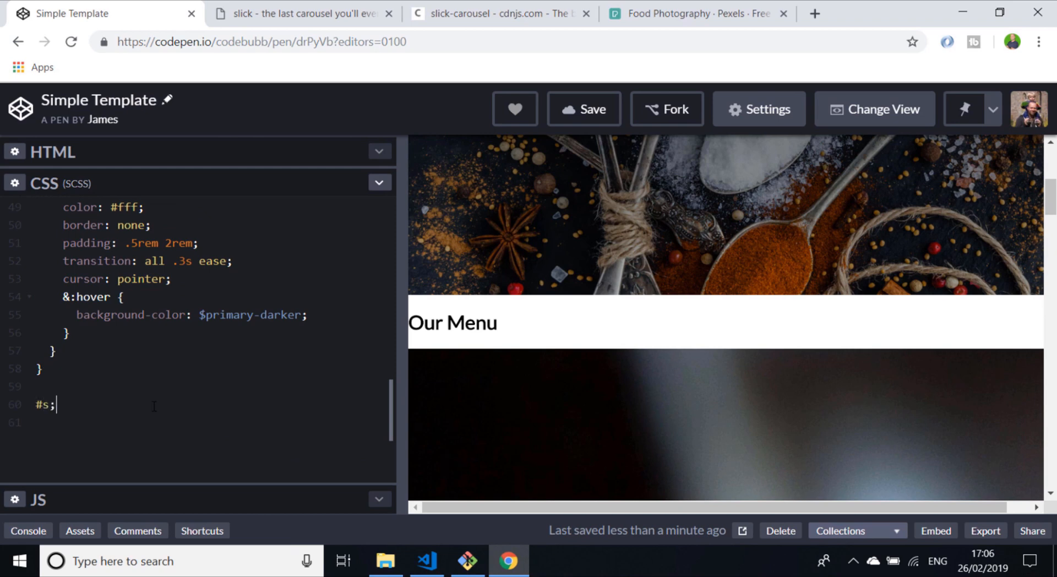
type("lideshow")
left_click(211, 422)
type("div")
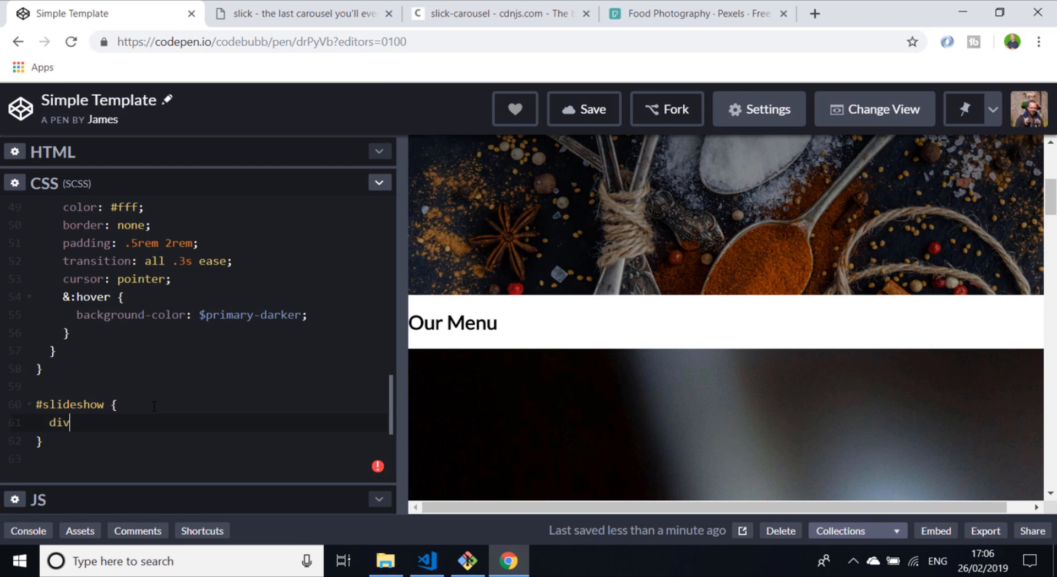
type("{")
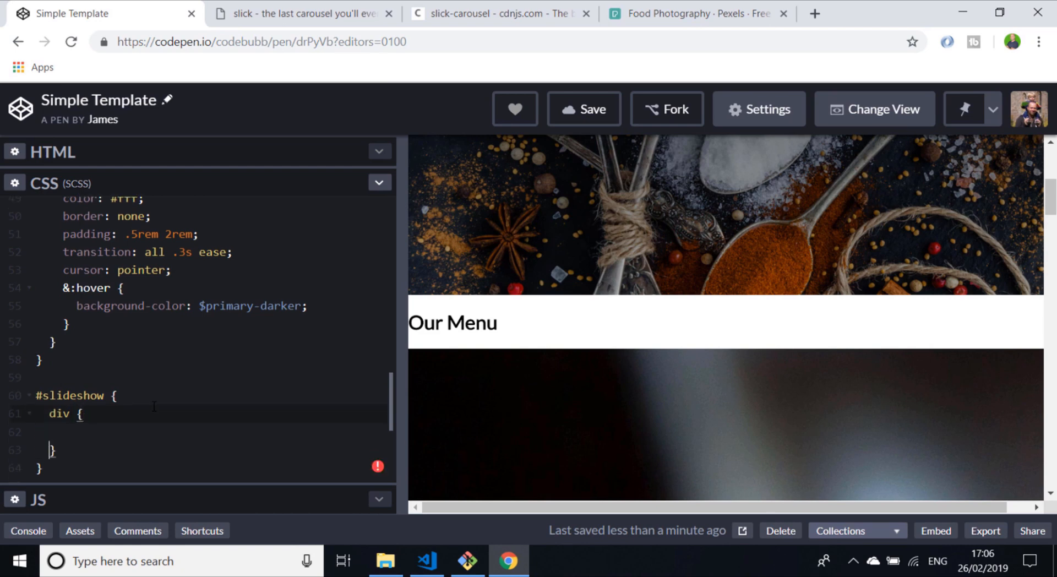
type("wid")
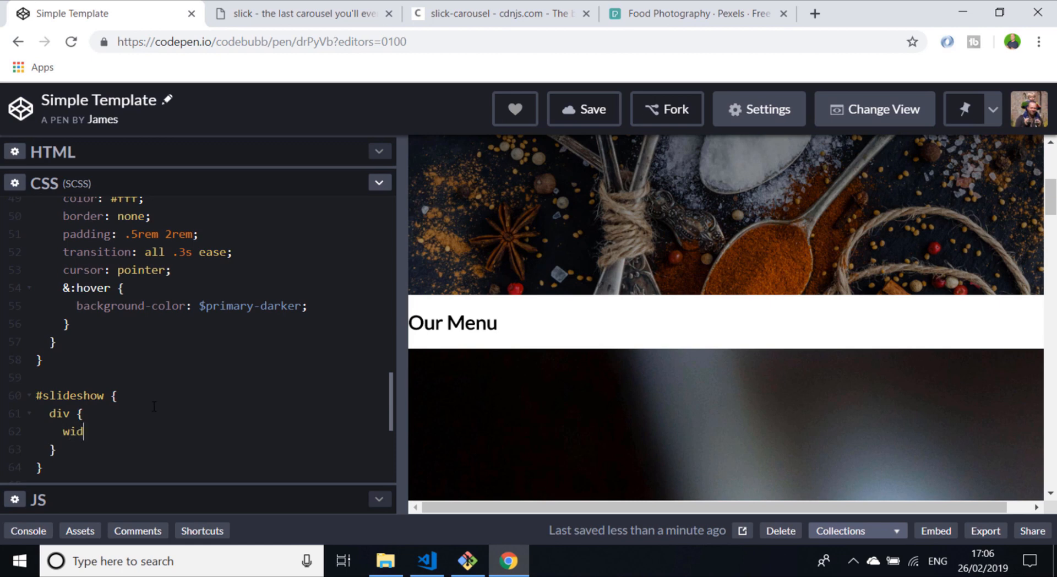
type("th: 10")
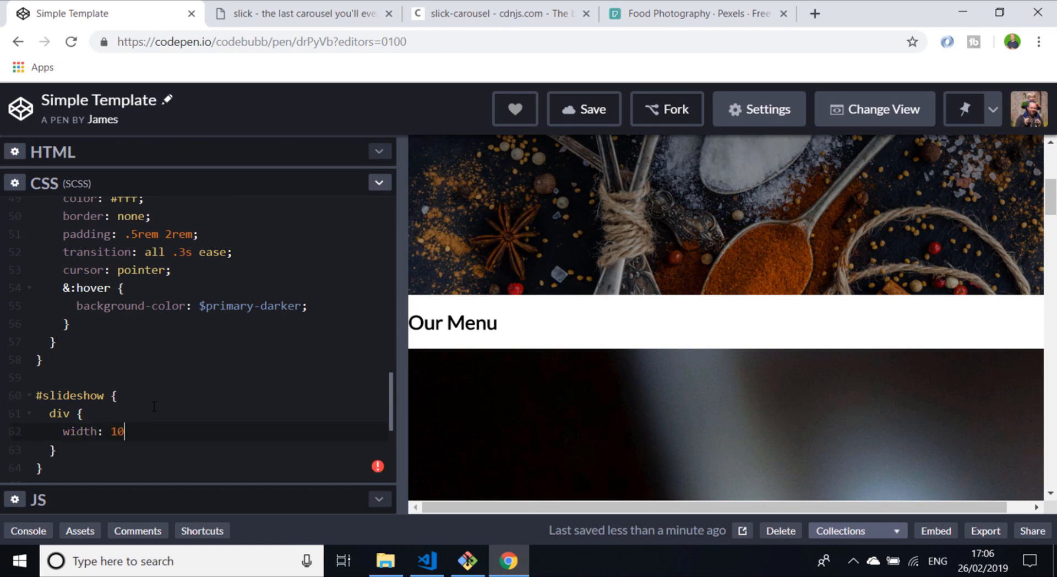
type("0%;")
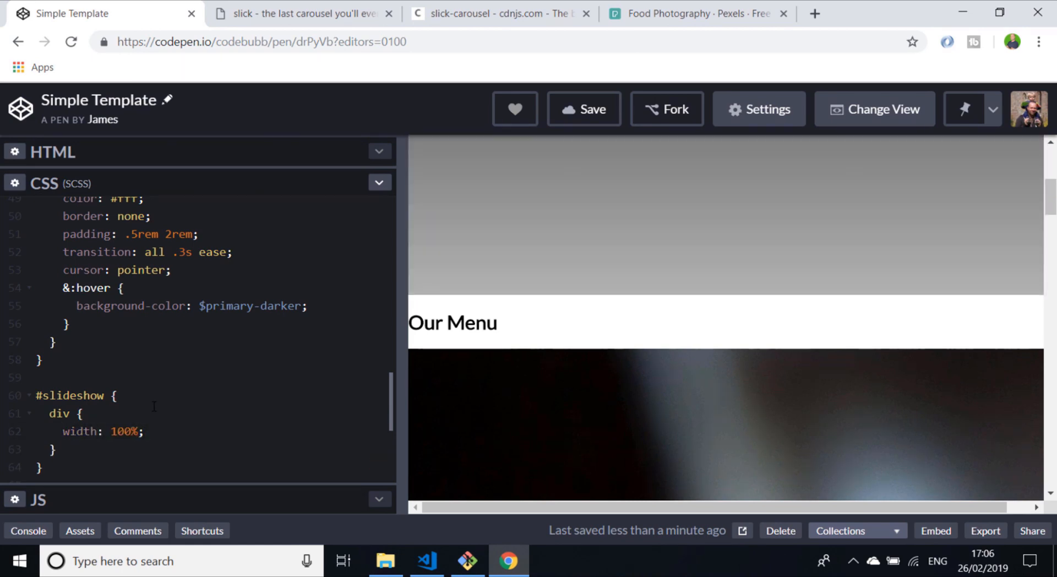
type("img { w")
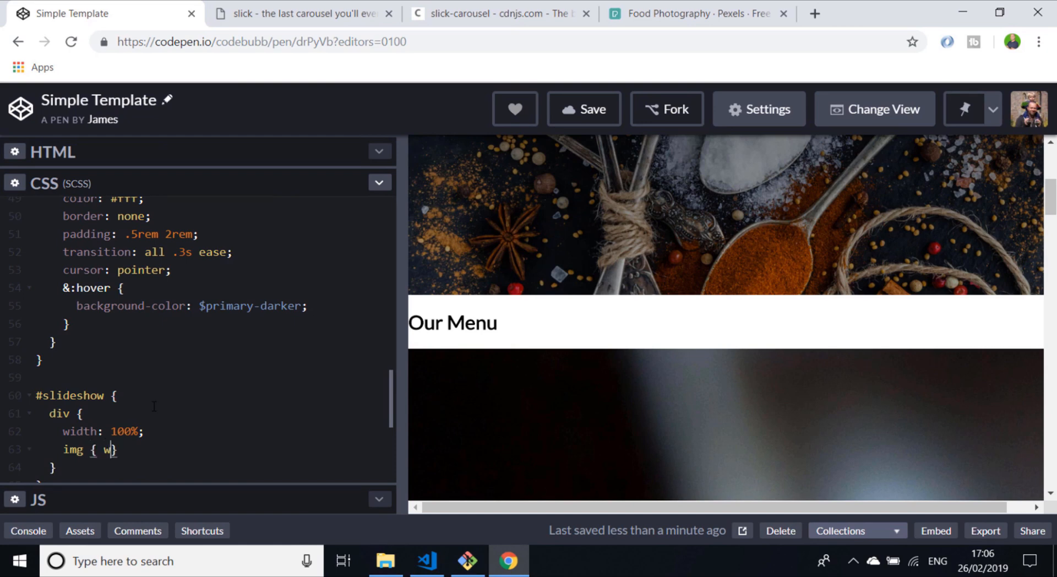
type("idth: 100%;")
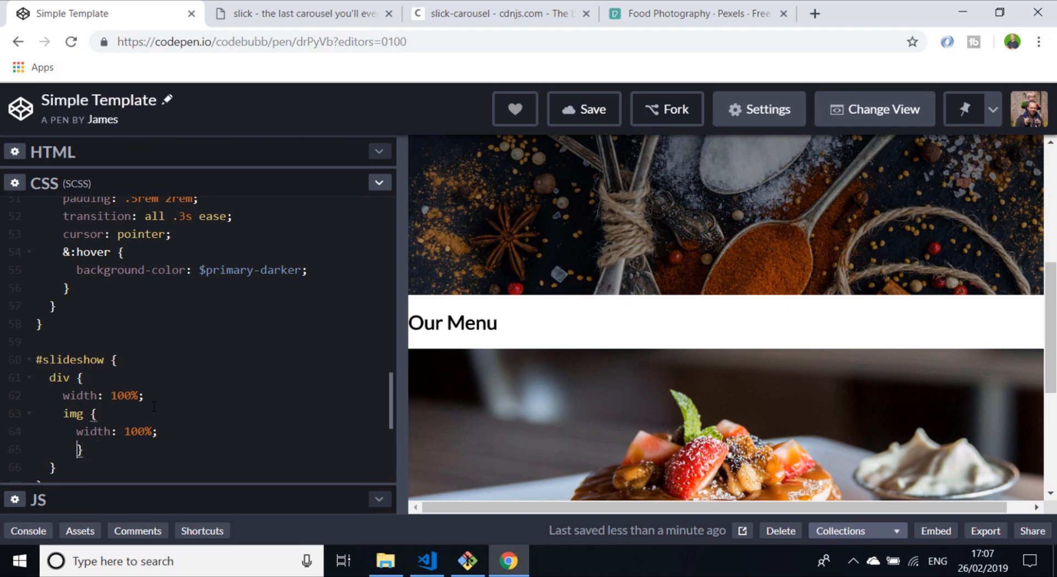
type("height: auto;")
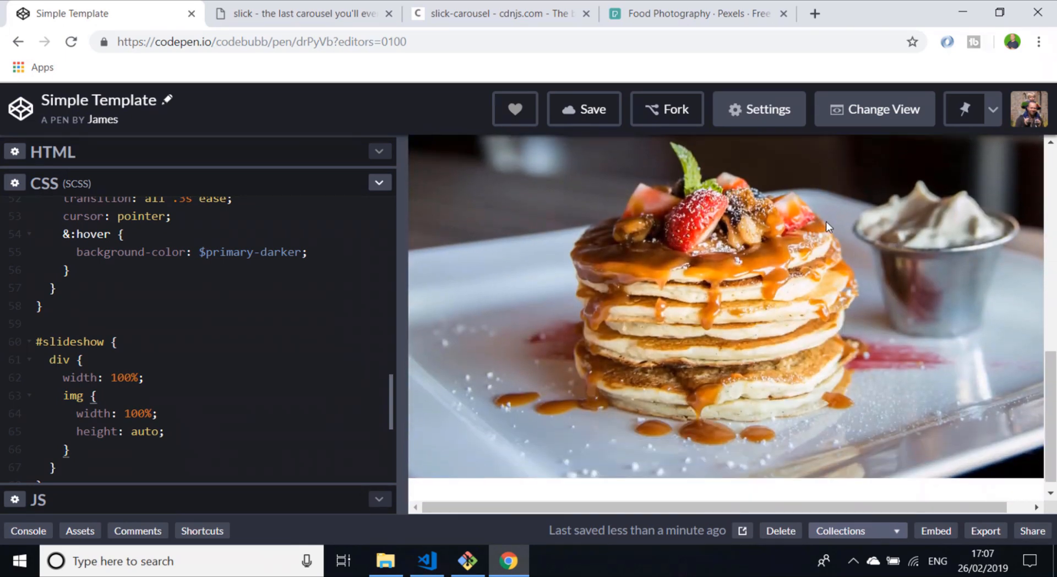
Scroll down to reveal the slick() initialisation code in the JS panel.
scroll("down", 3)
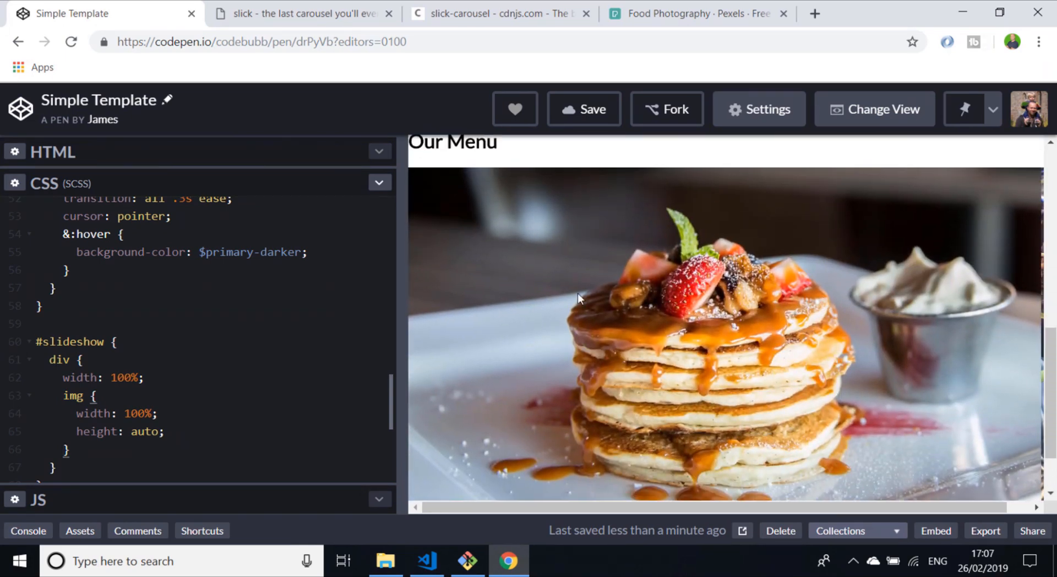
mouse_move(957, 282)
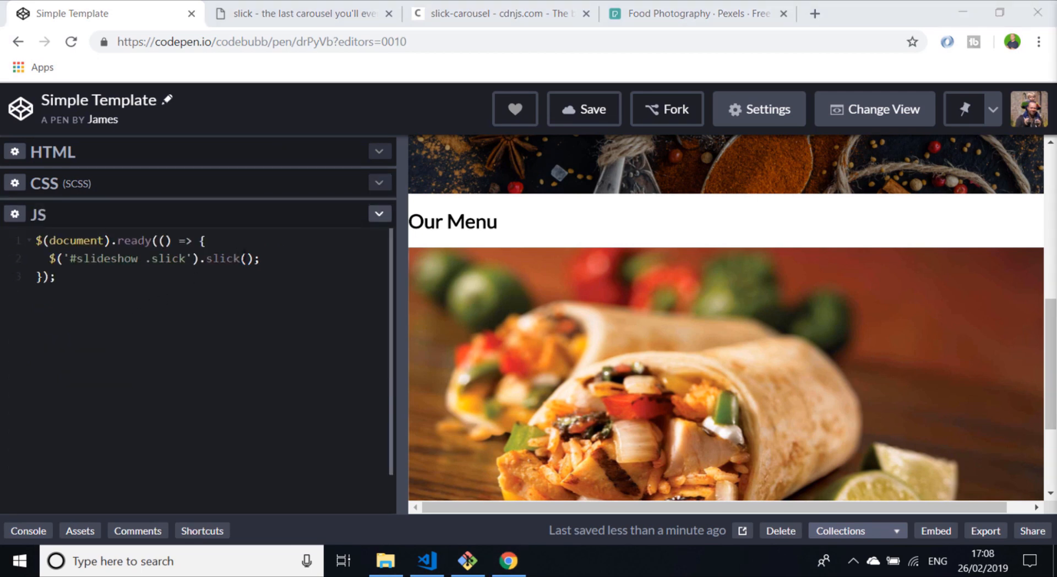
Pass slick() an options object with autoplay: true and autoplaySpeed: 2000.
left_click(247, 259)
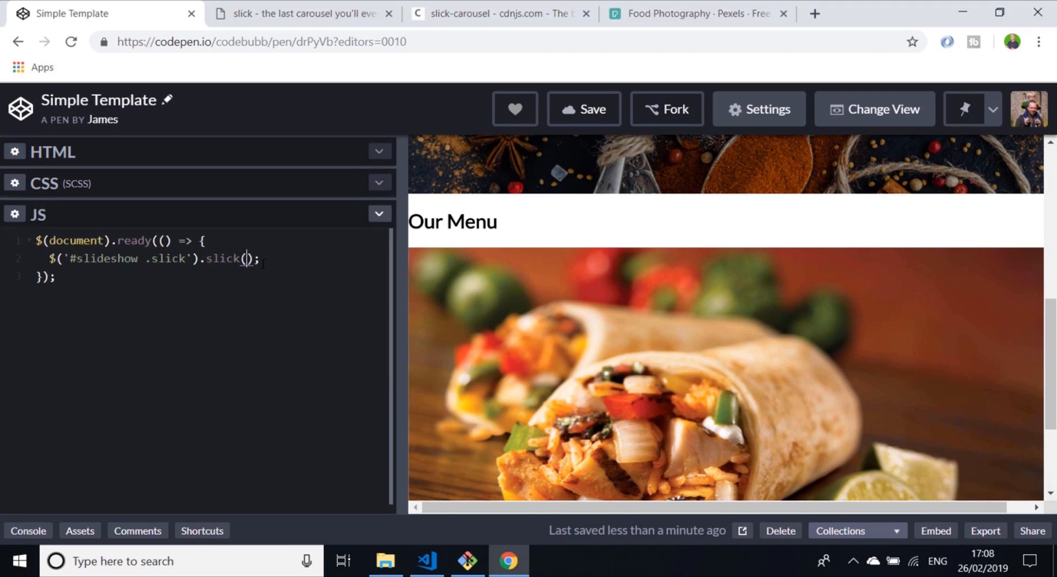
type("{")
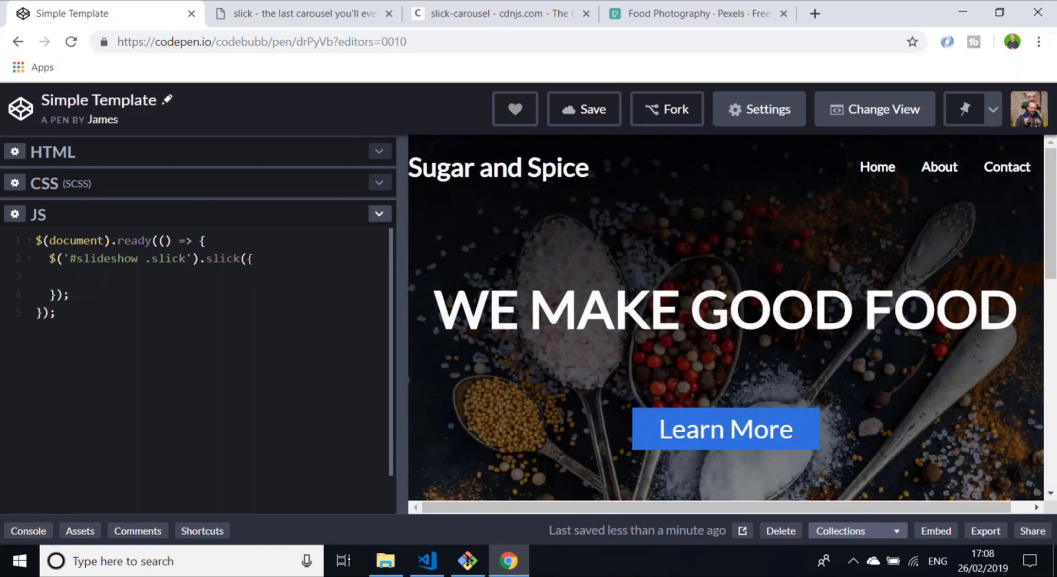
left_click(64, 276)
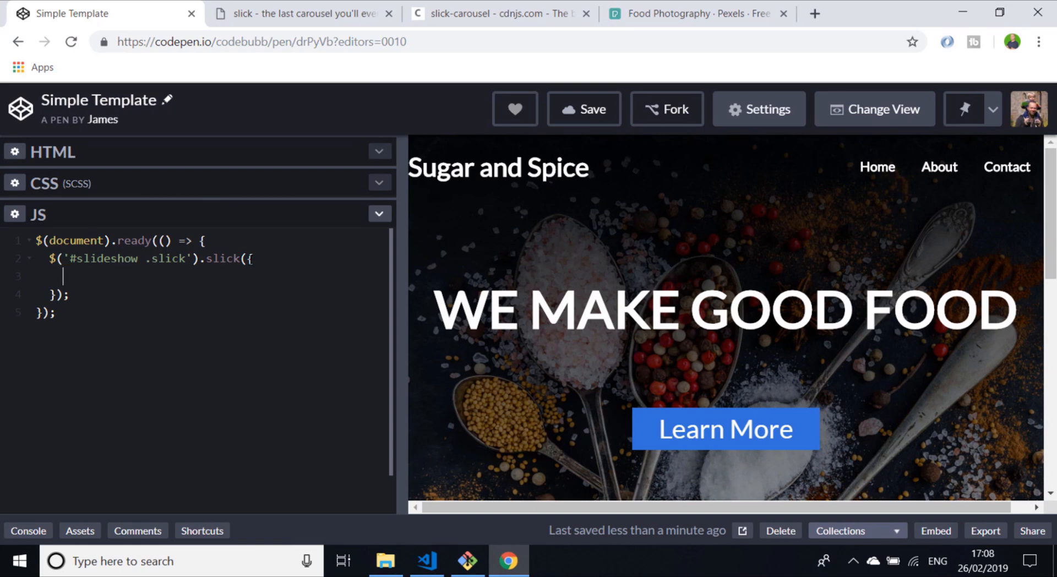
type("autoplay: true,")
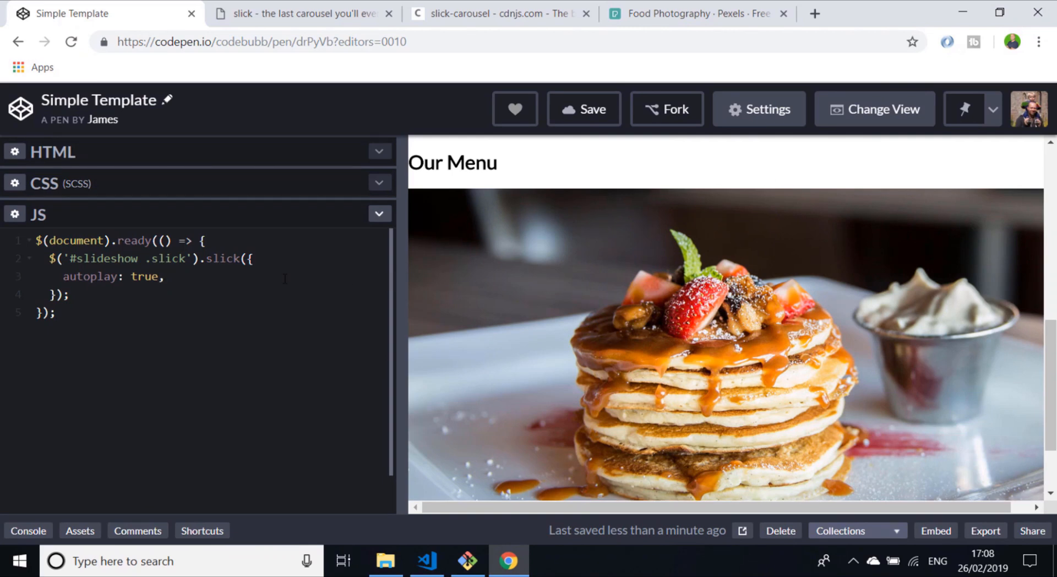
type("a")
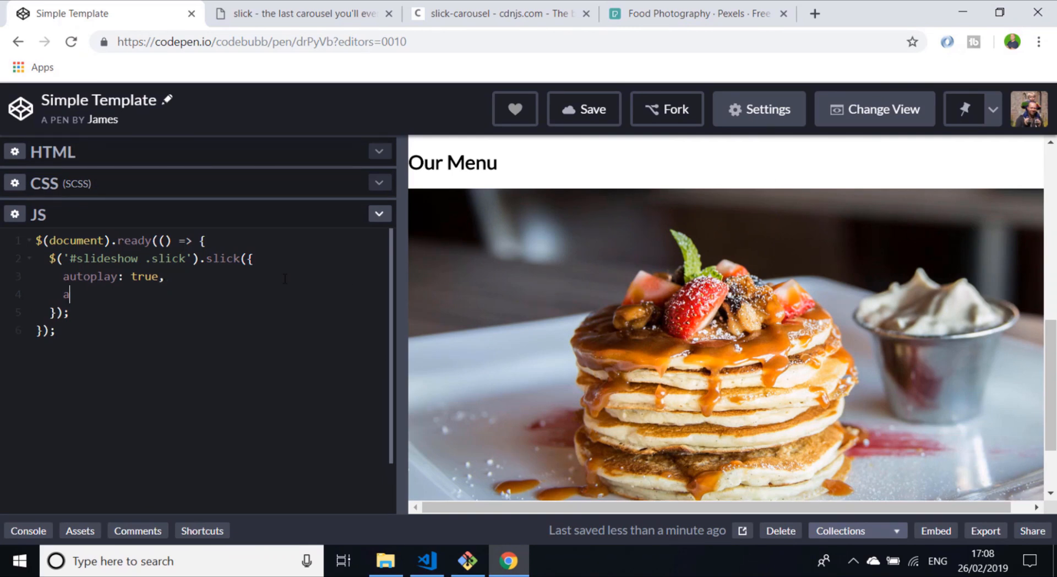
type("utoplay")
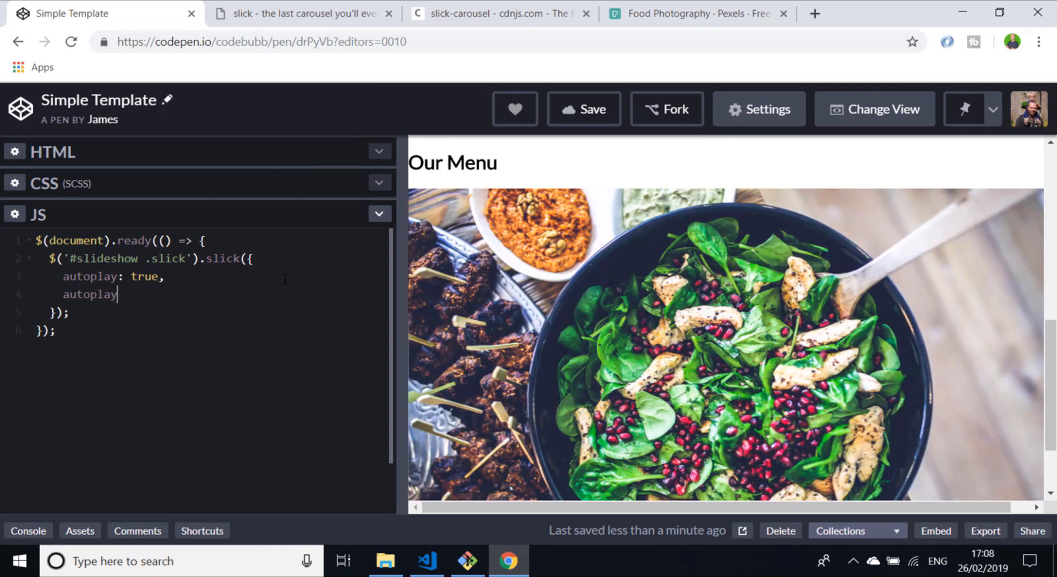
type("Speed:")
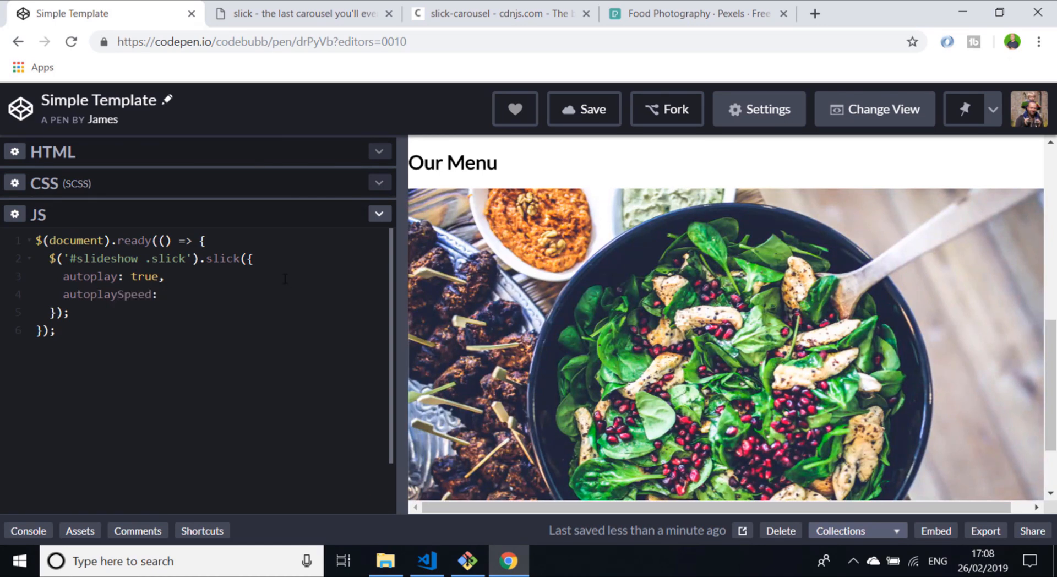
type("200")
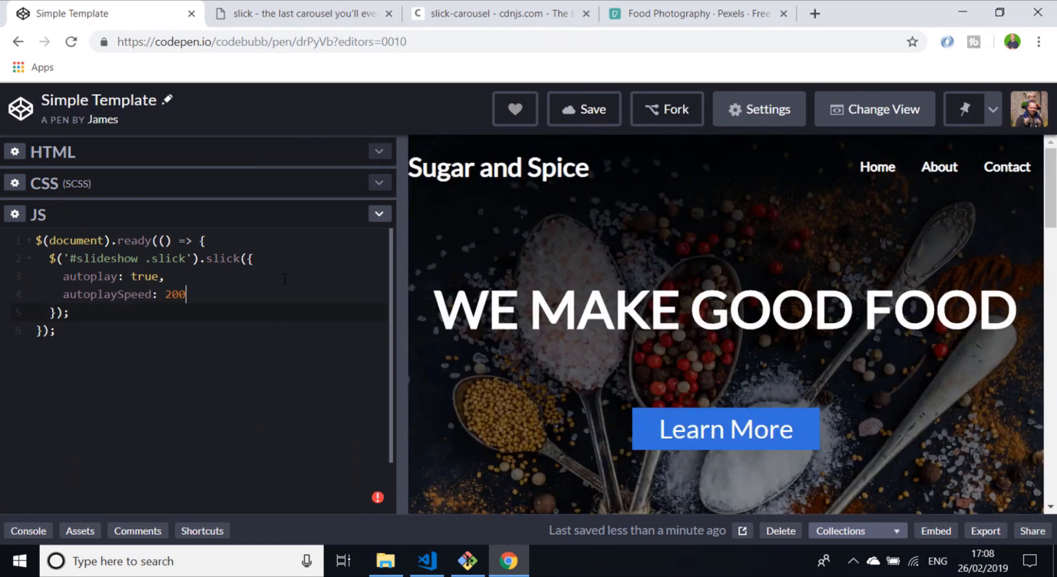
type("0,")
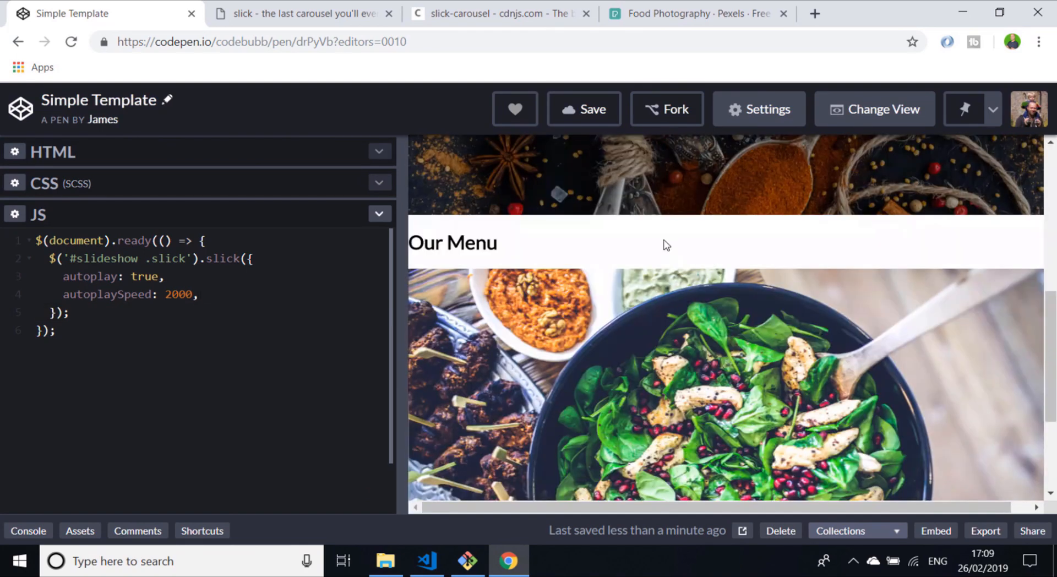
Add dots: true to the slick options object.
scroll("down", 3)
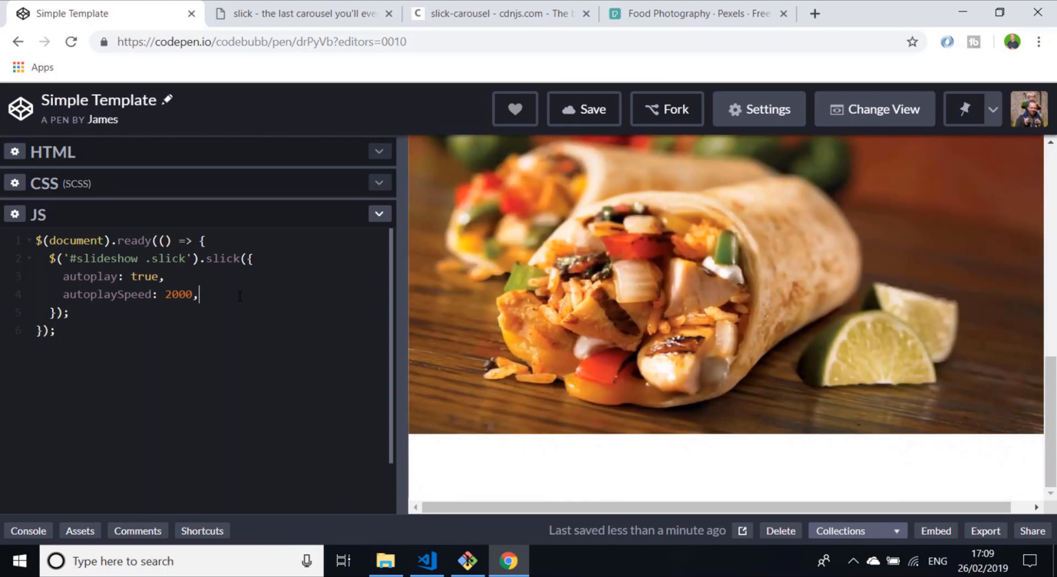
type("dots")
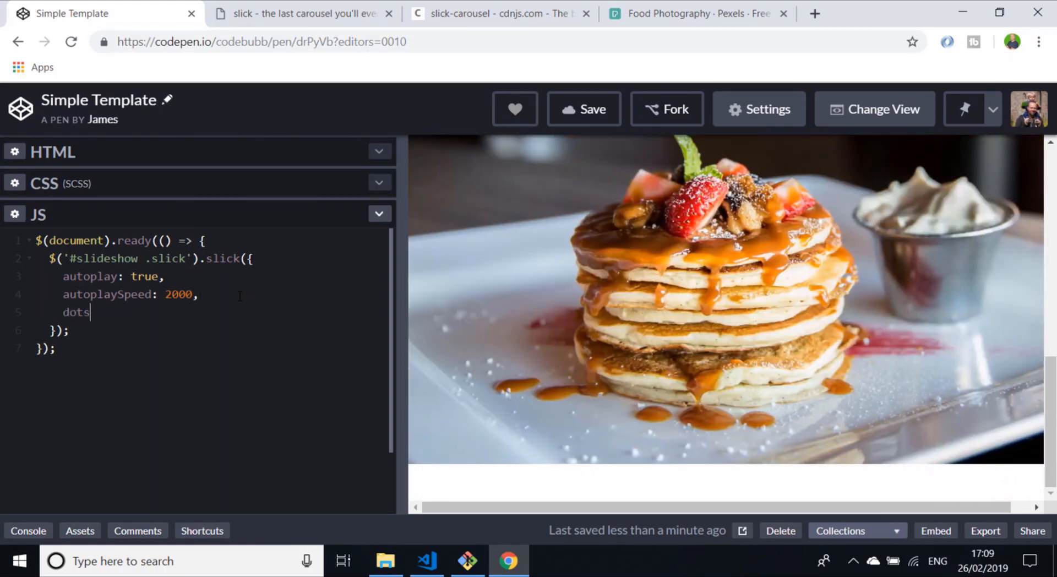
type(": true")
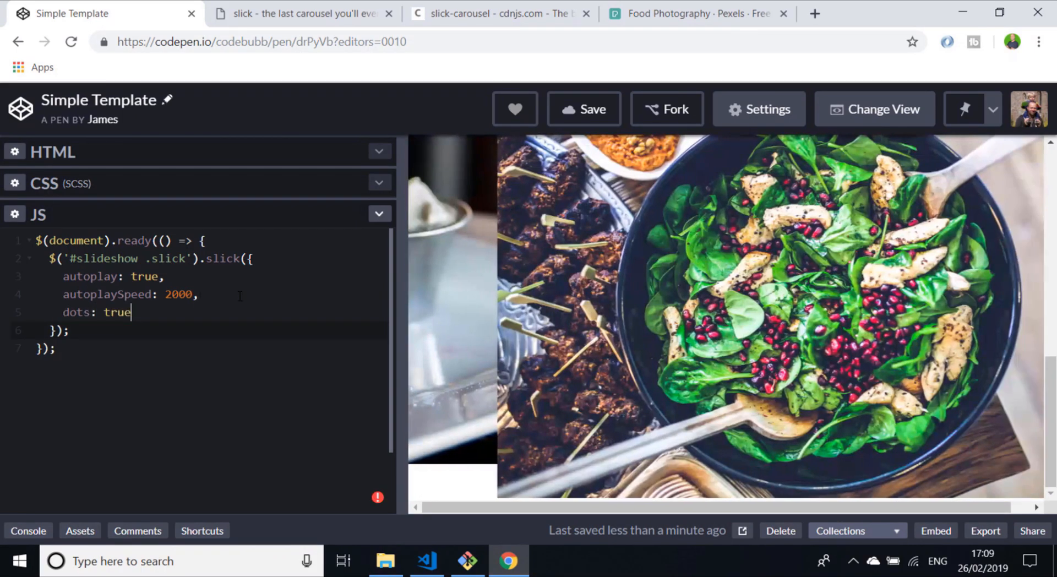
type(",")
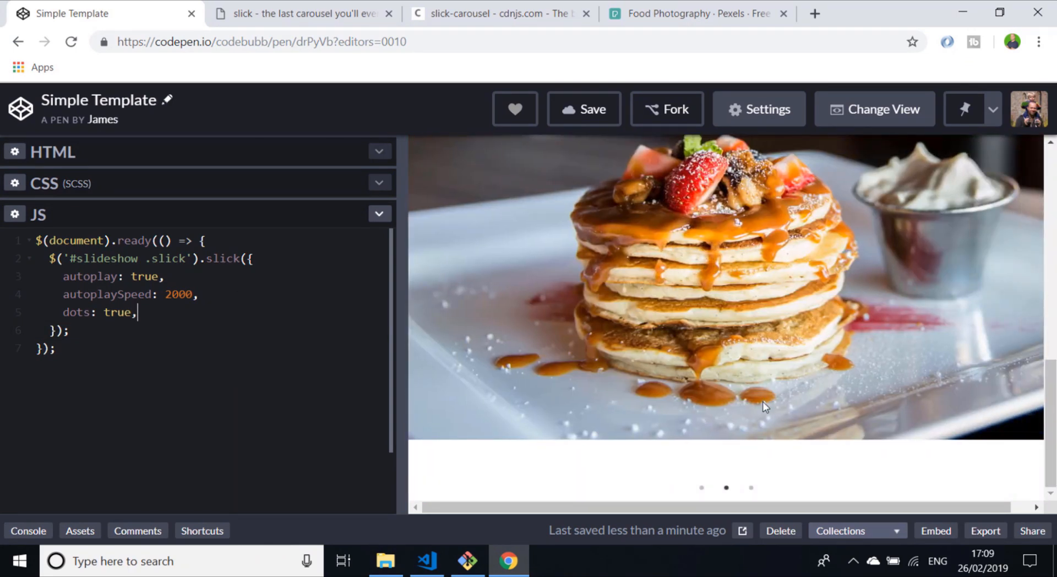
left_click(700, 487)
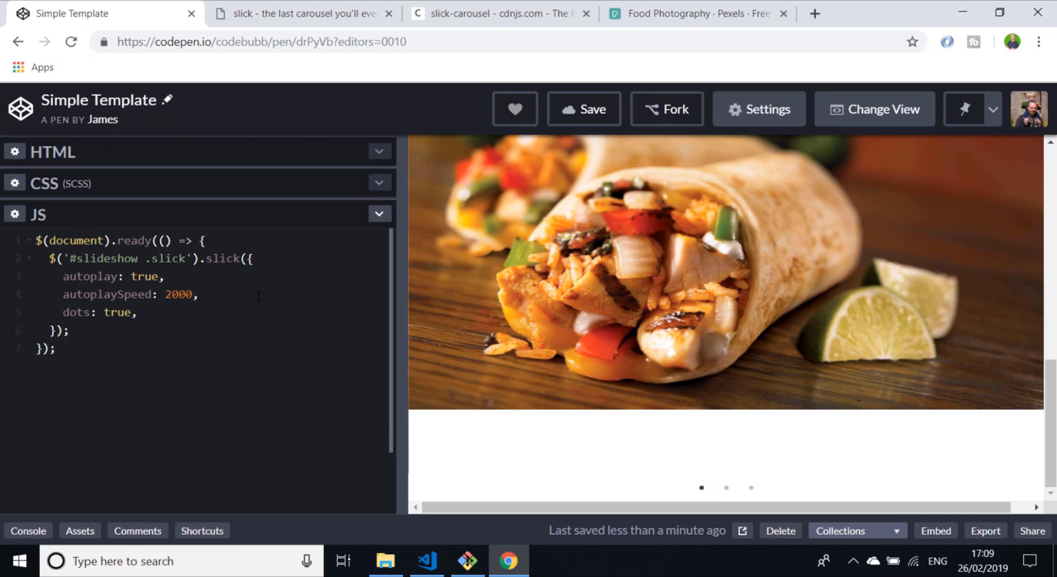
left_click(200, 294)
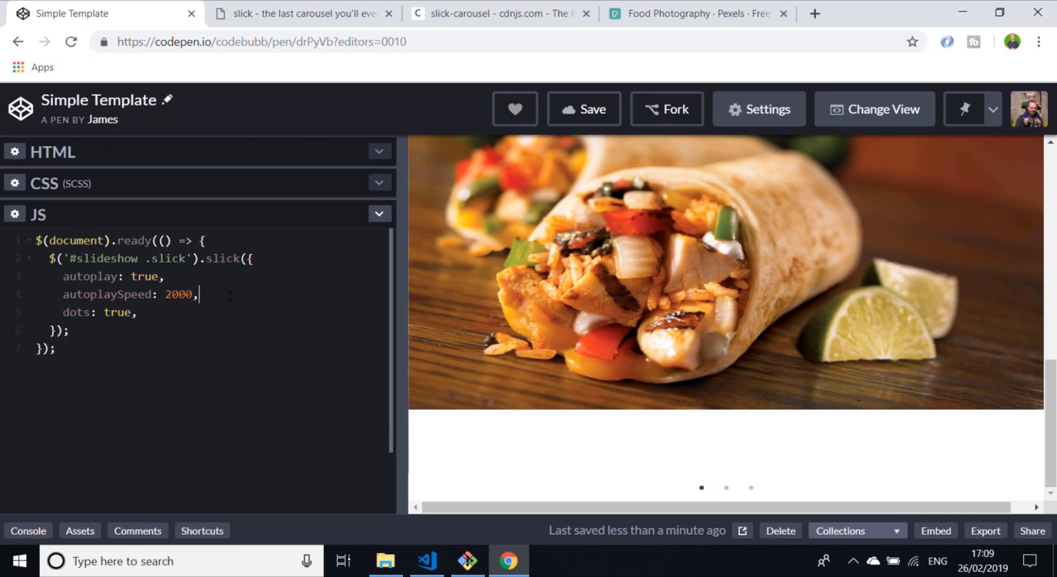
Add speed: 4000 to the slick options, then scroll to the SCSS #slideshow div rule.
type("speed: 4000,")
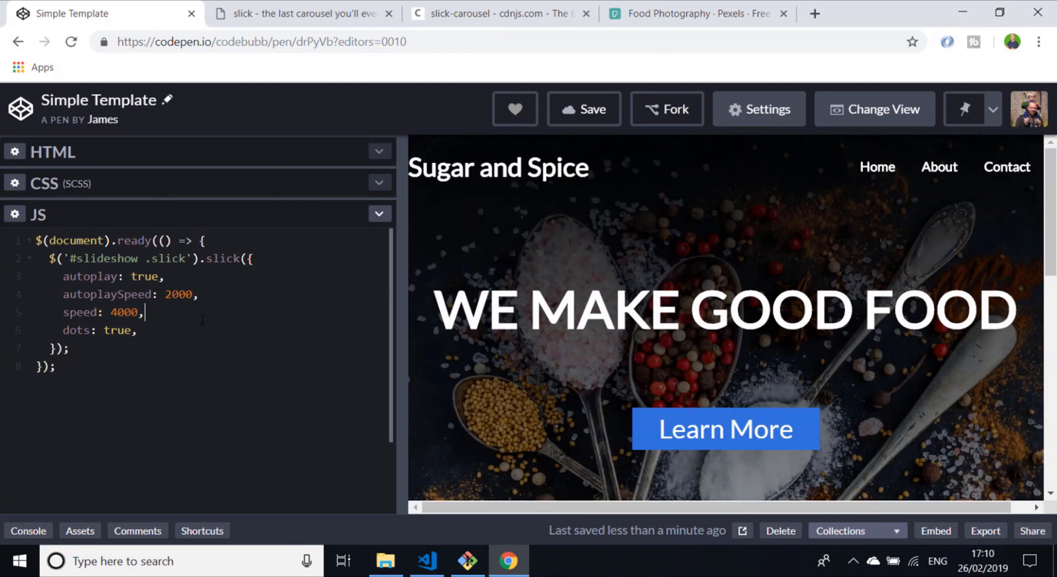
scroll("down", 3)
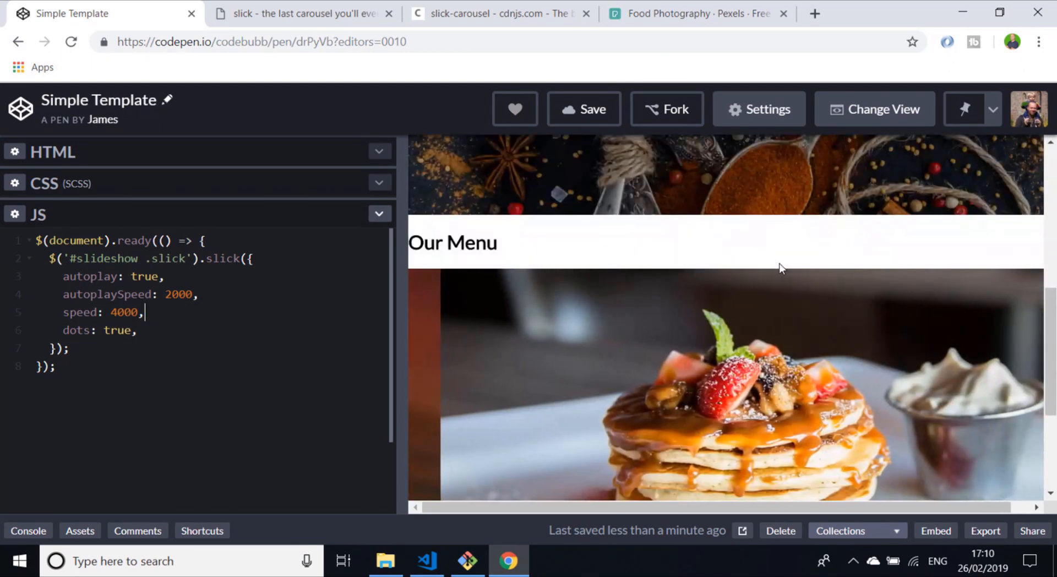
scroll("down", 3)
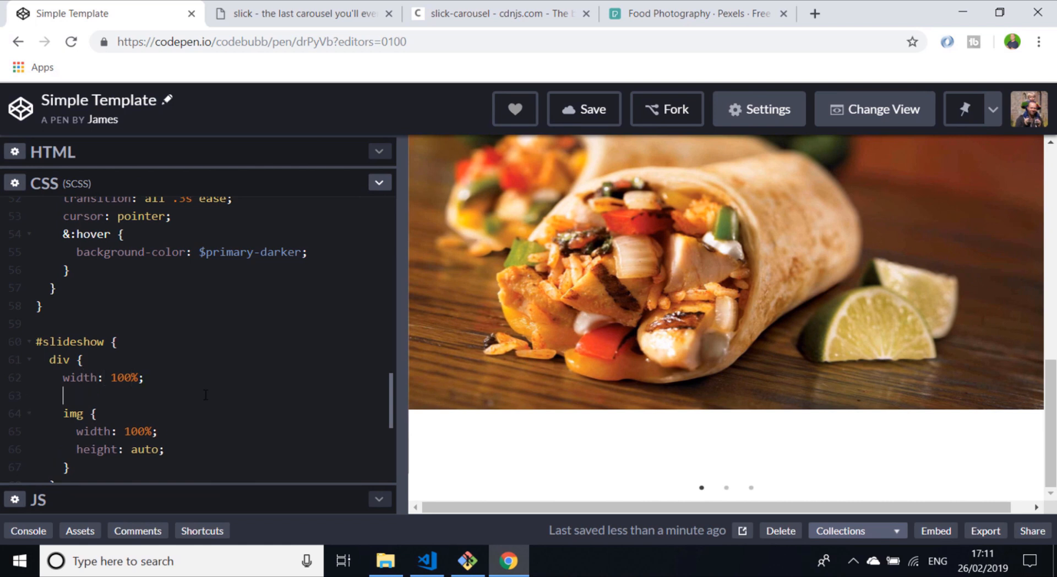
Add height: 300px to the #slideshow div rule.
type("height:")
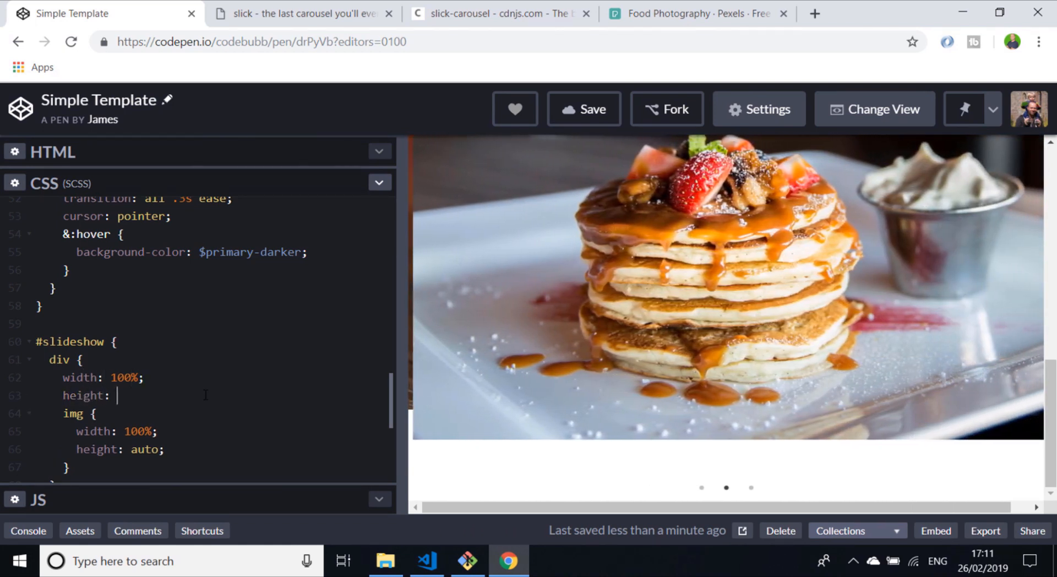
type("300px")
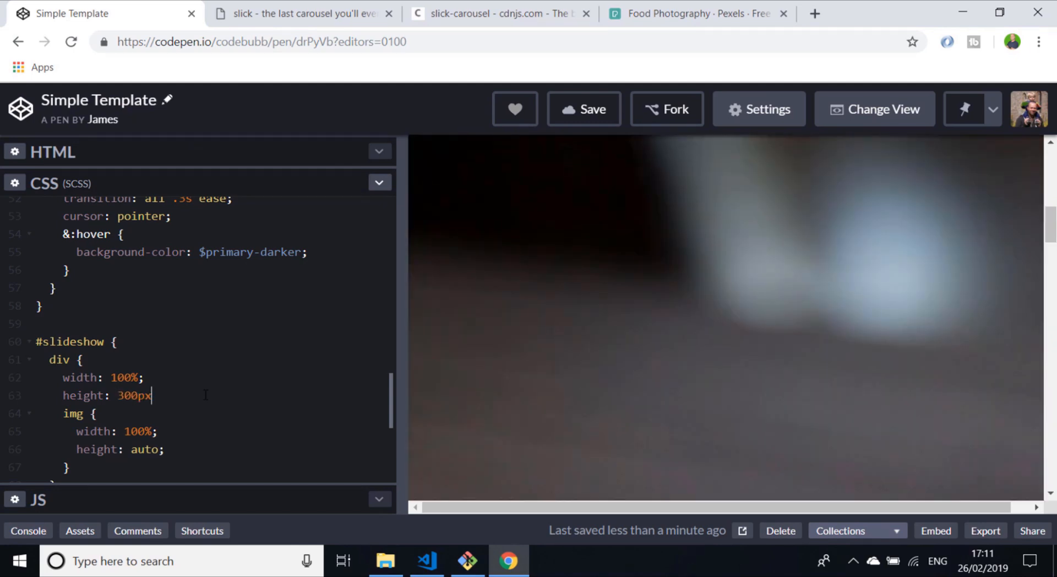
type(";")
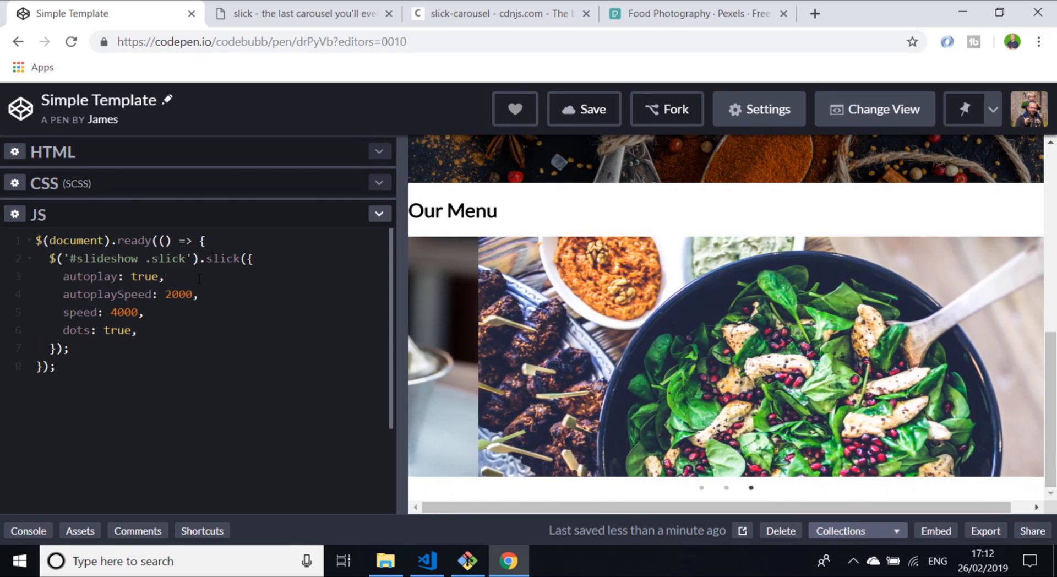
Add fade: true right after autoplay in the slick options.
type("fae:")
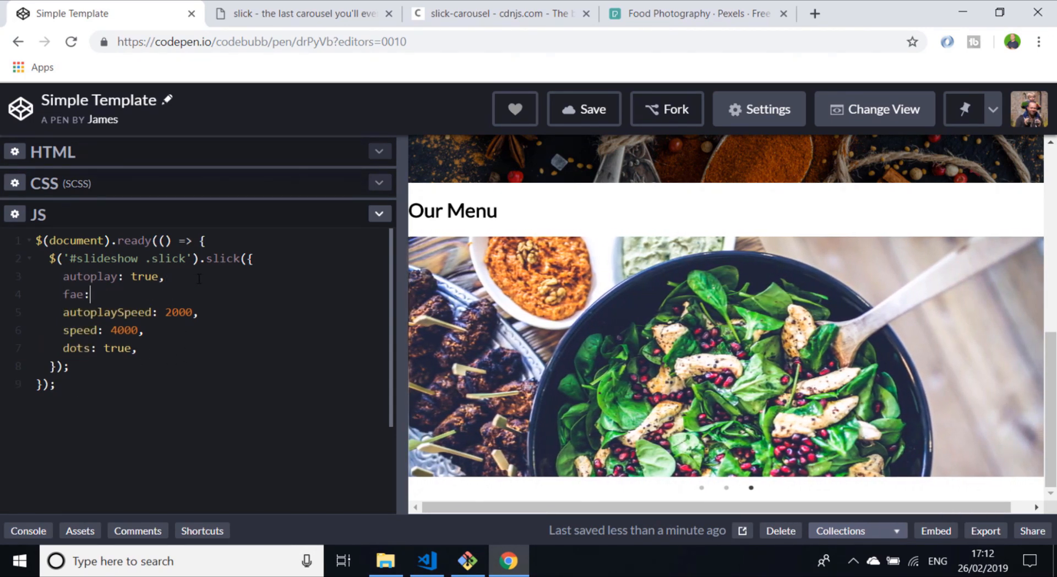
type("d")
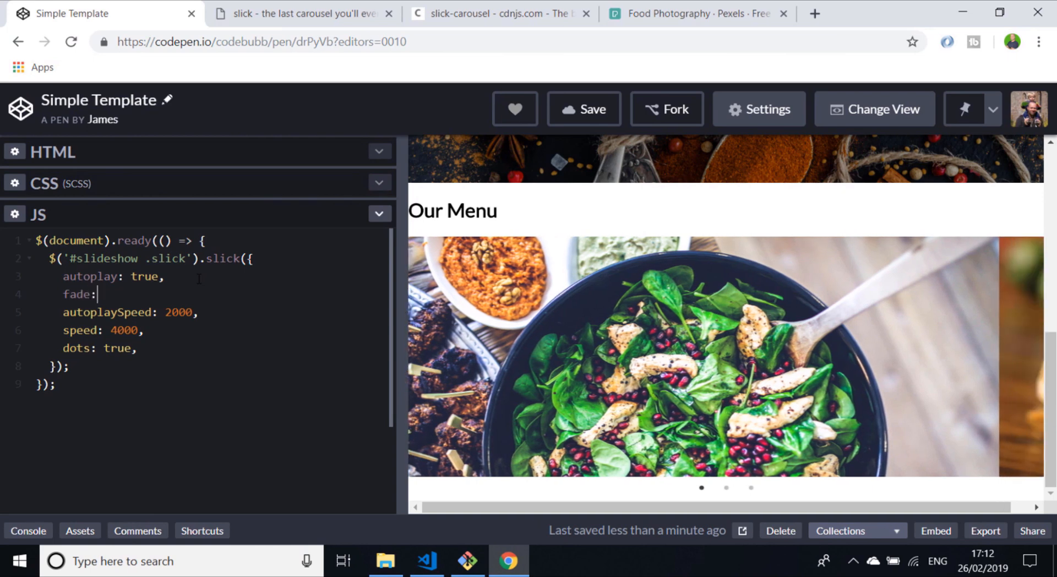
type("true,")
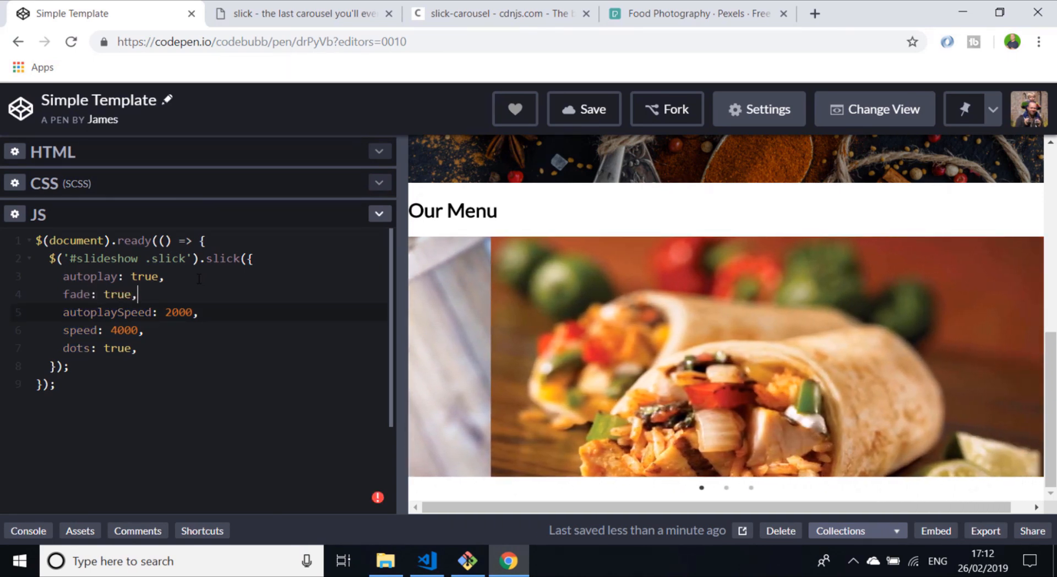